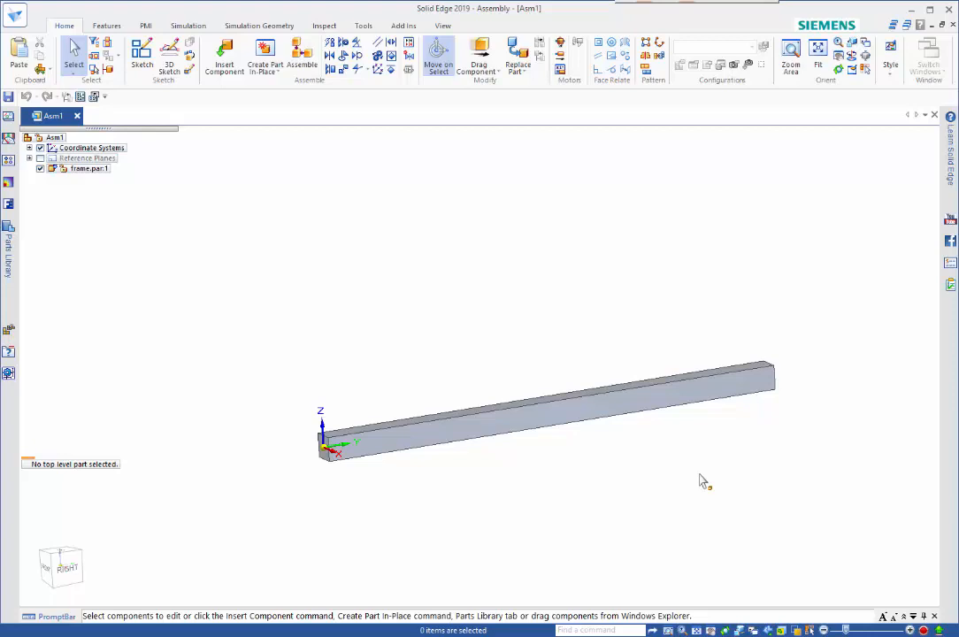
pyautogui.moveTo(609, 484)
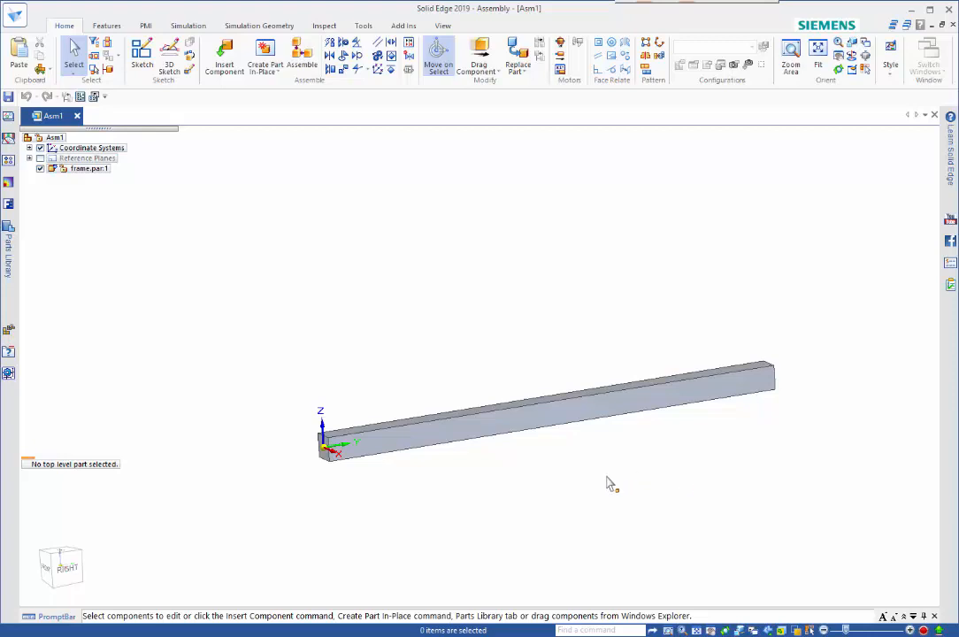
# Place a second copy of Frame.par into the assembly from the base tube.
pyautogui.click(89, 168)
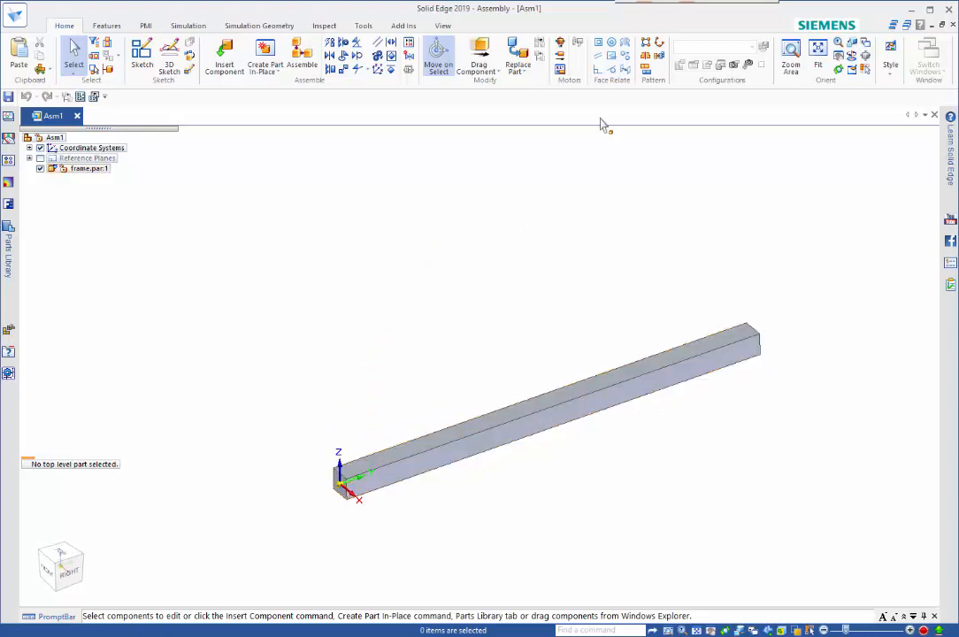
pyautogui.moveTo(374, 392)
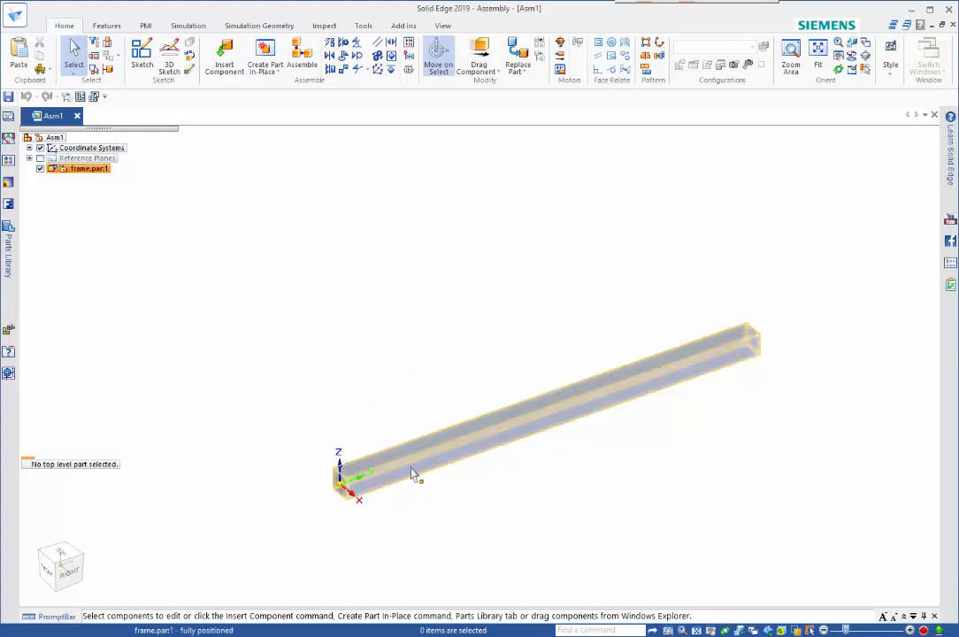
pyautogui.moveTo(414, 474)
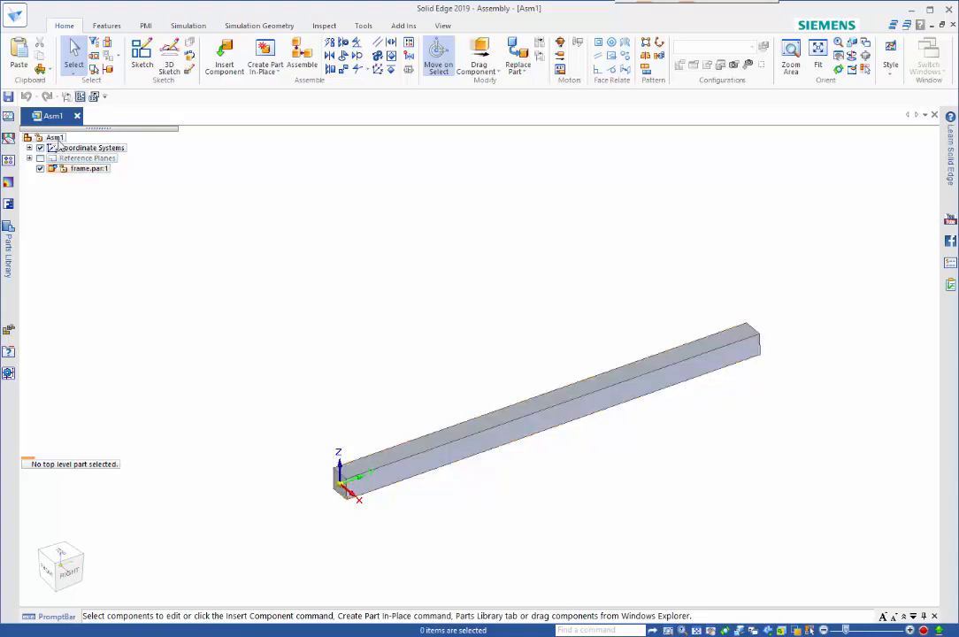
pyautogui.click(89, 166)
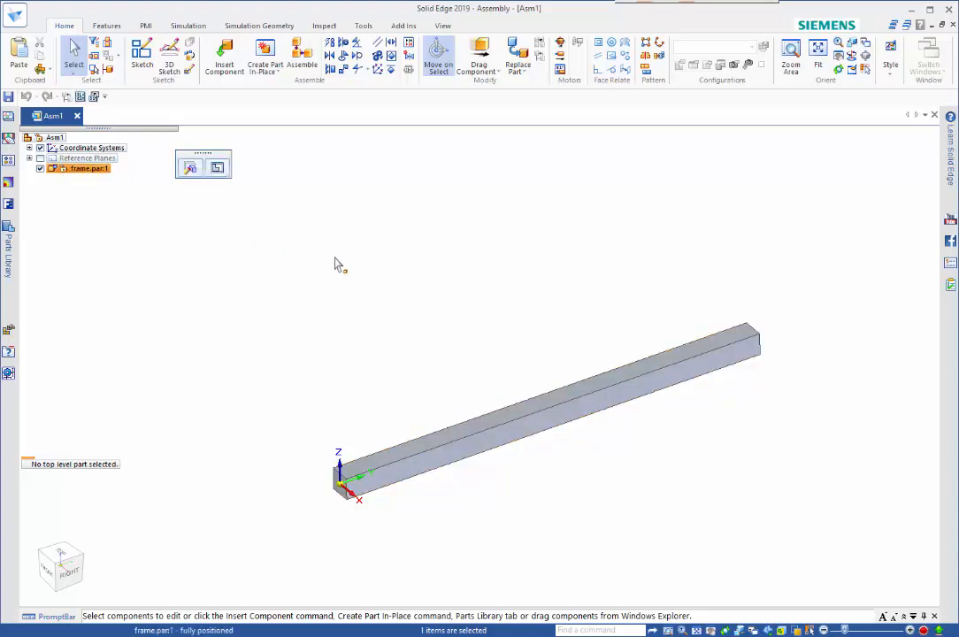
pyautogui.click(548, 407)
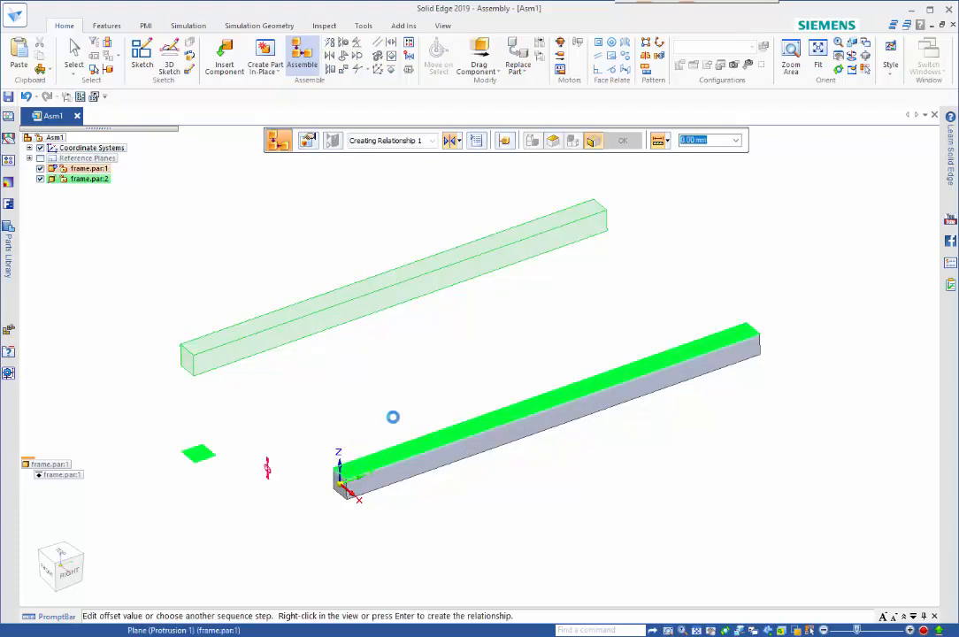
# Mate the new tube upright on the base tube's end, dismissing the conflict warning.
pyautogui.click(451, 139)
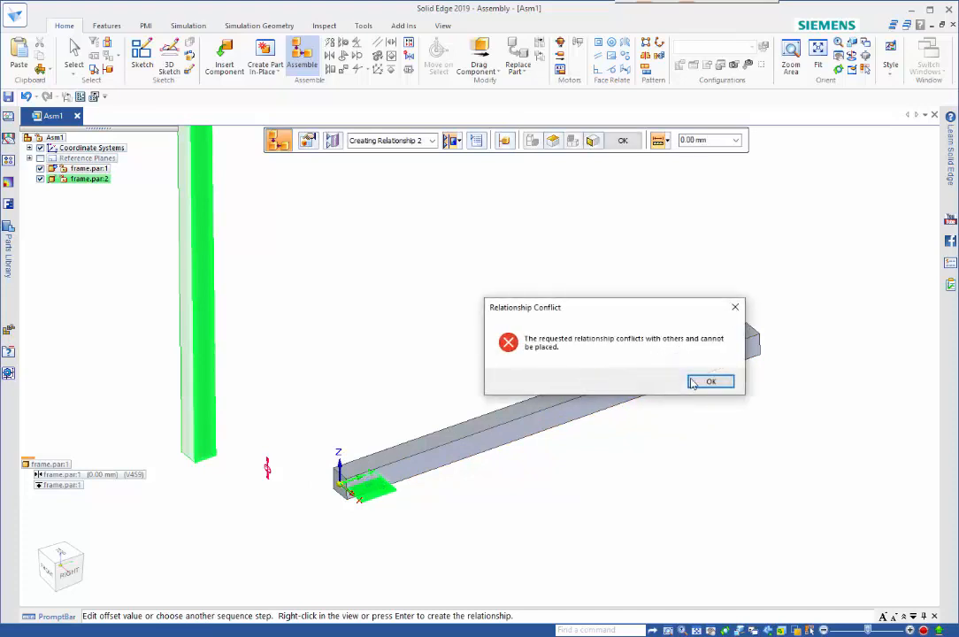
pyautogui.click(711, 381)
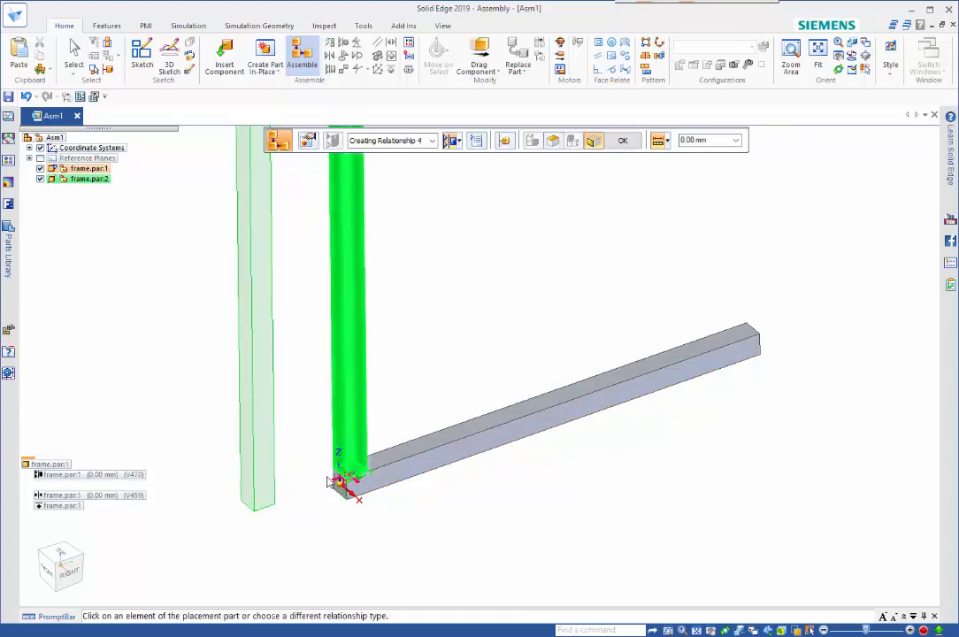
pyautogui.click(623, 140)
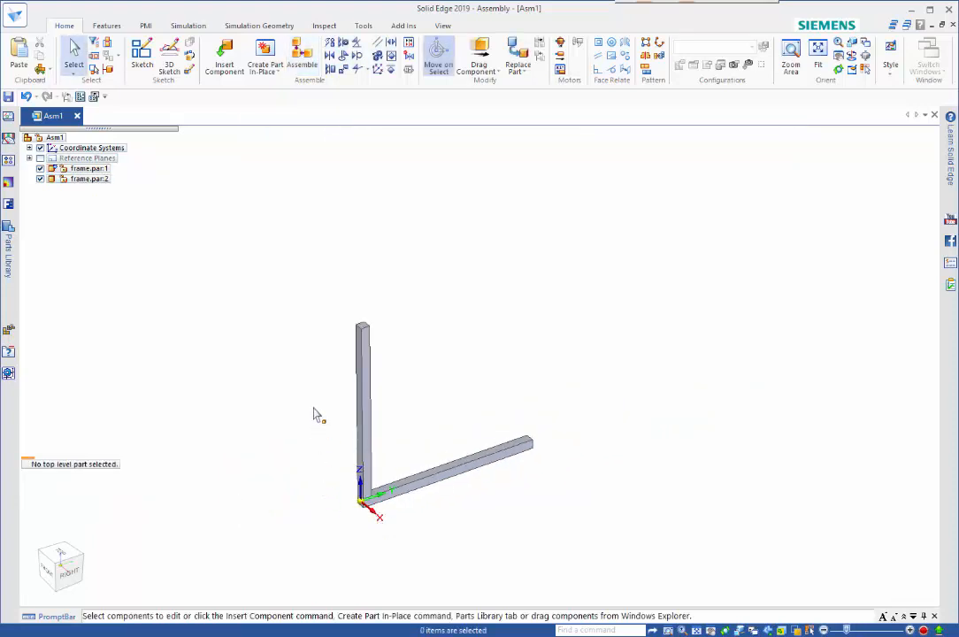
# Replace the upright tube with a unique copy saved as Up1.par.
pyautogui.click(363, 371)
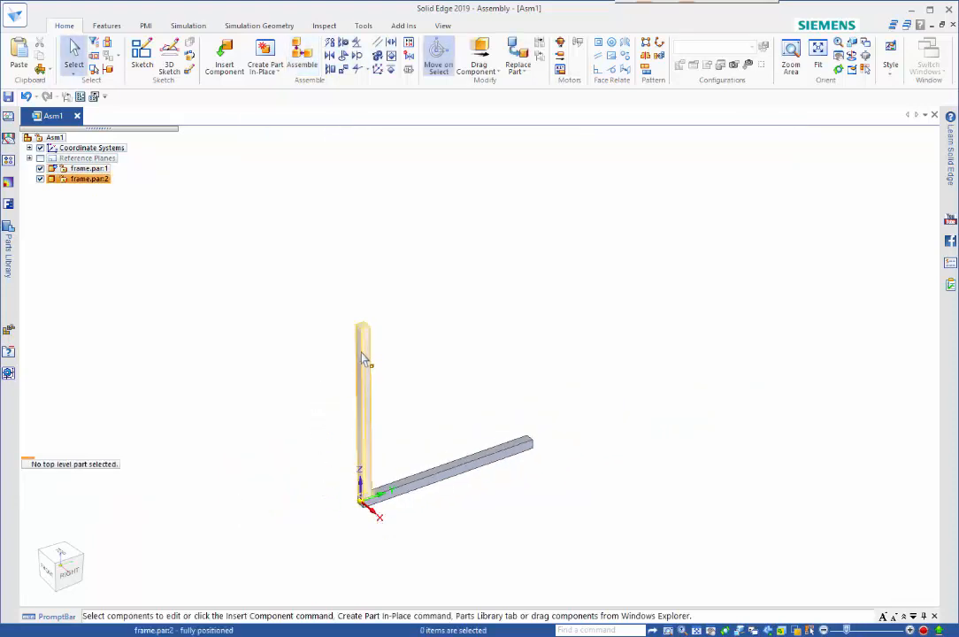
pyautogui.moveTo(379, 326)
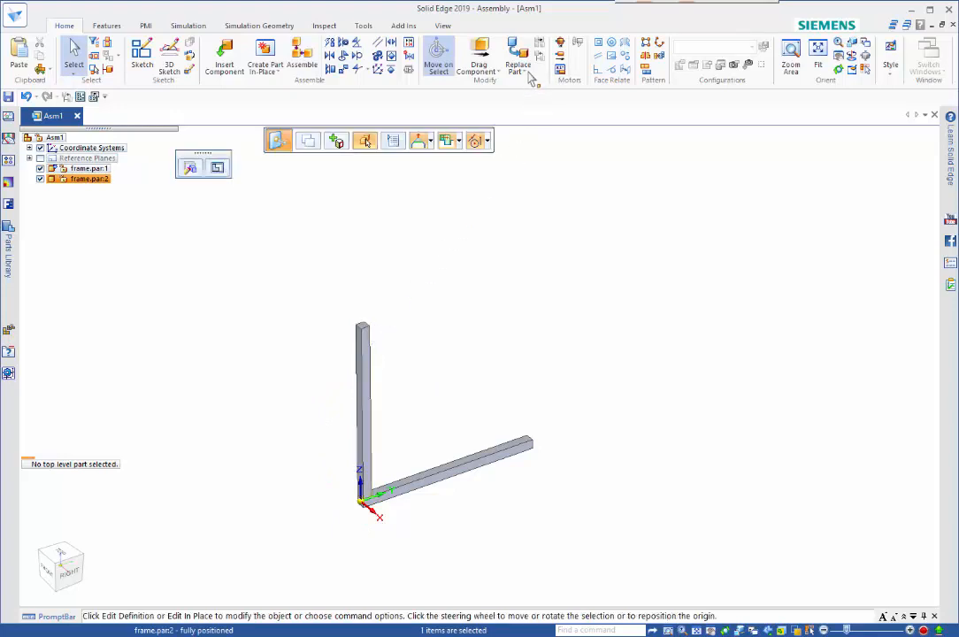
pyautogui.click(517, 49)
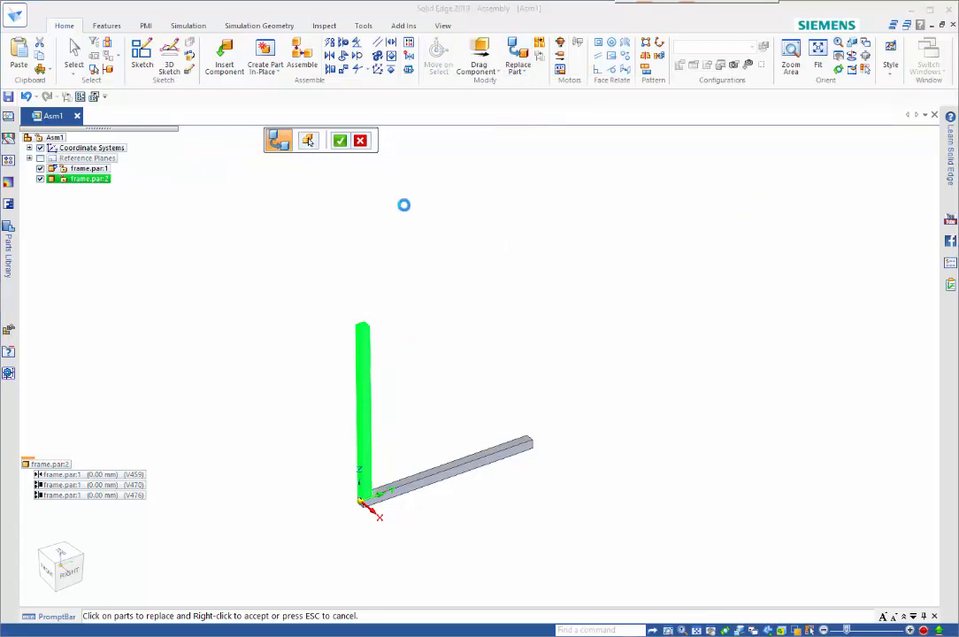
pyautogui.click(308, 142)
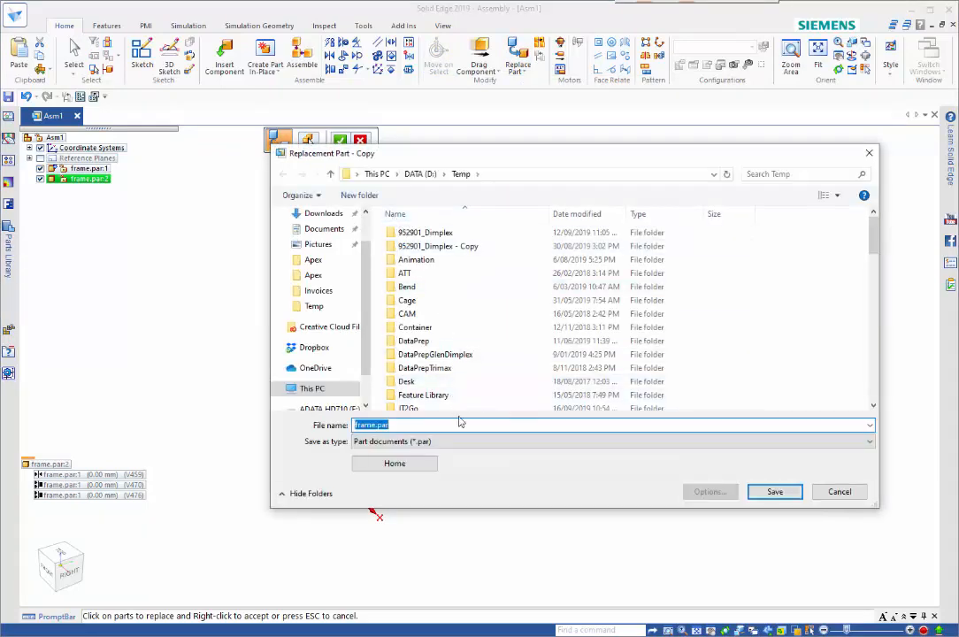
pyautogui.write('U')
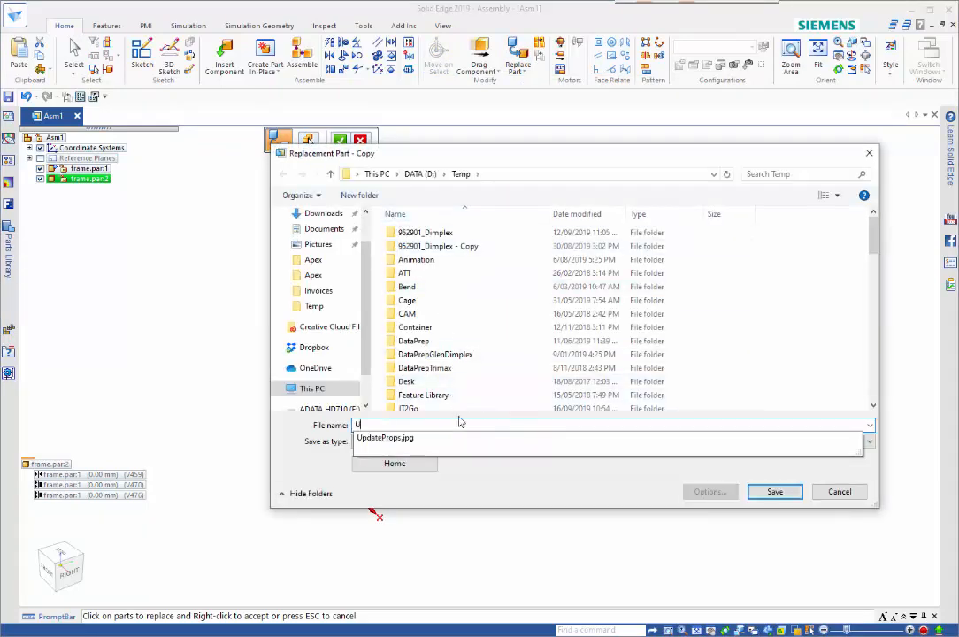
pyautogui.click(839, 492)
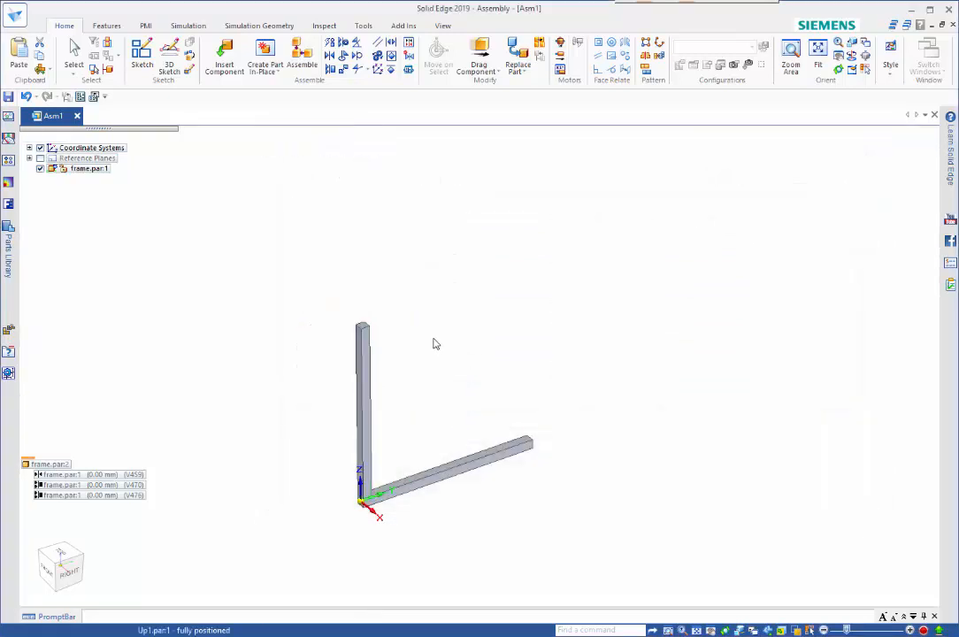
# Drag the Up1 upright's top face with the steering wheel to its new height.
pyautogui.click(361, 390)
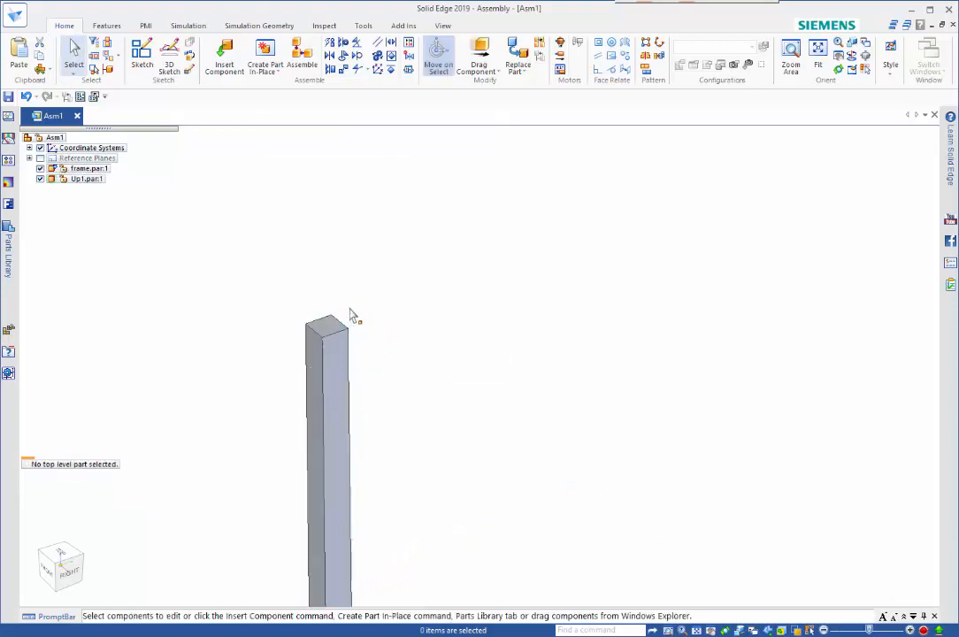
pyautogui.moveTo(382, 340)
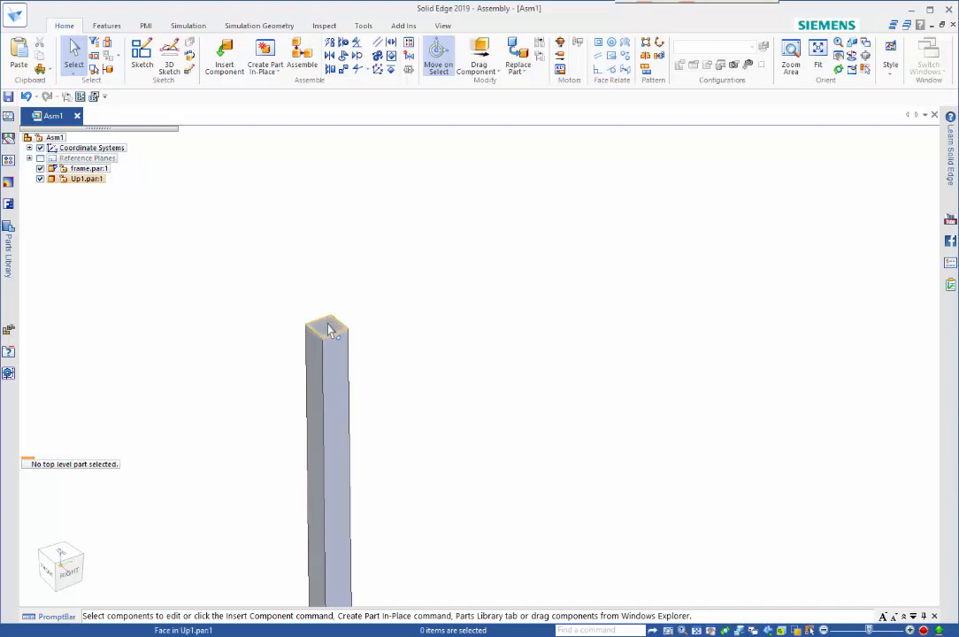
pyautogui.click(326, 326)
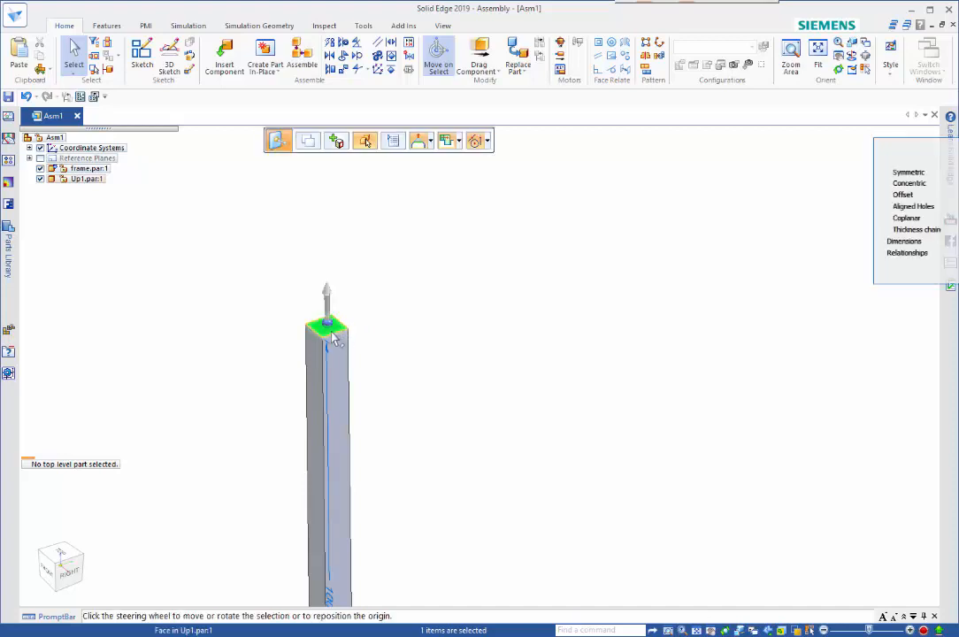
pyautogui.click(326, 326)
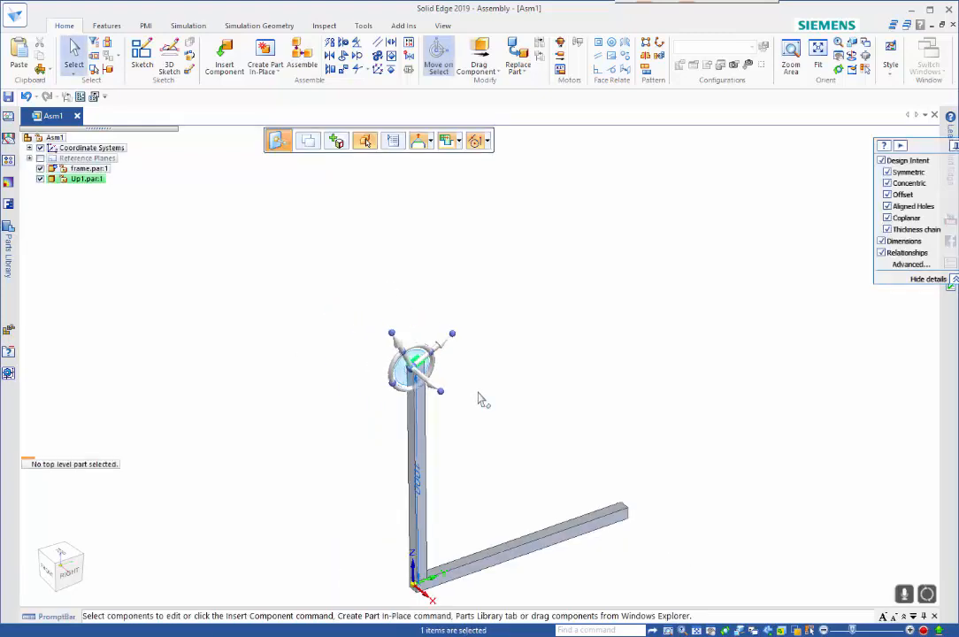
pyautogui.click(504, 538)
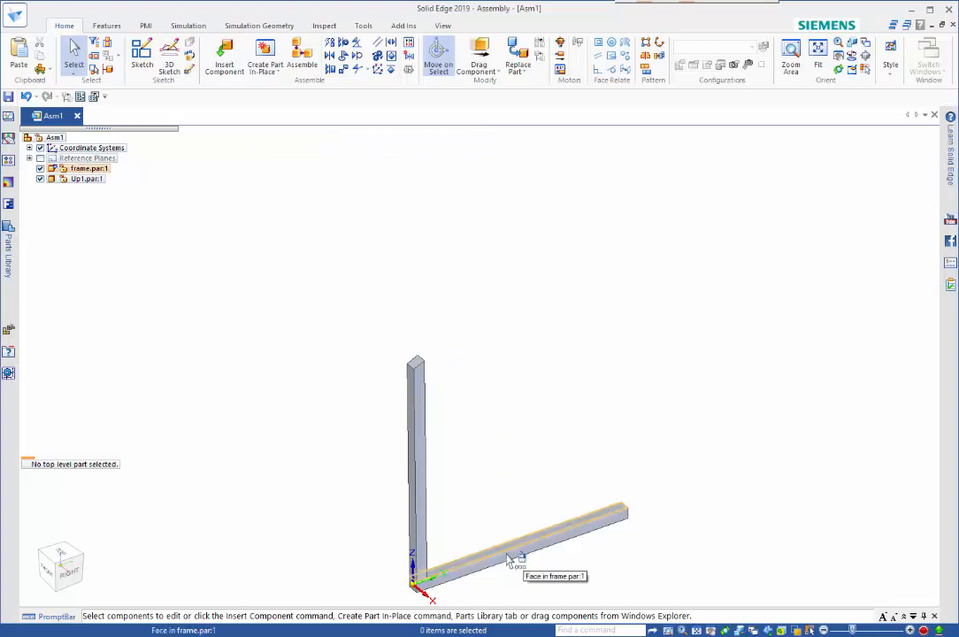
# Replace the base tube with its own saved unique part copy.
pyautogui.click(517, 545)
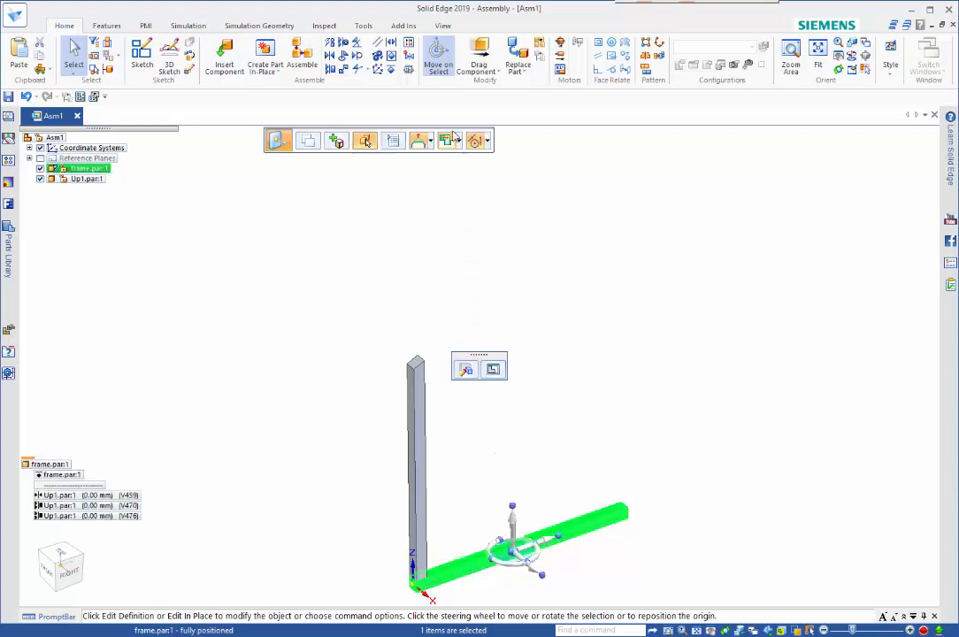
pyautogui.click(517, 75)
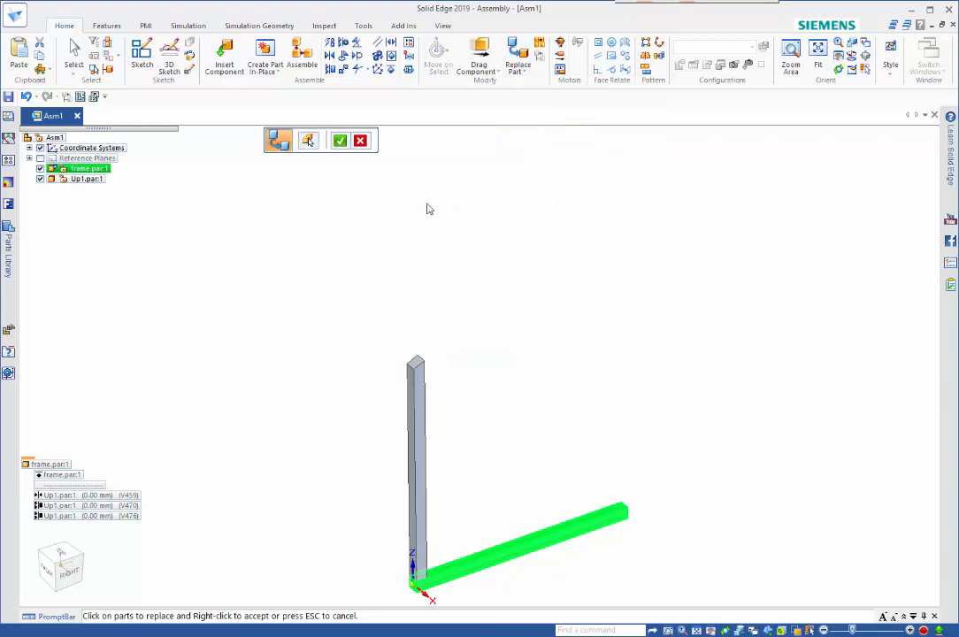
pyautogui.moveTo(435, 219)
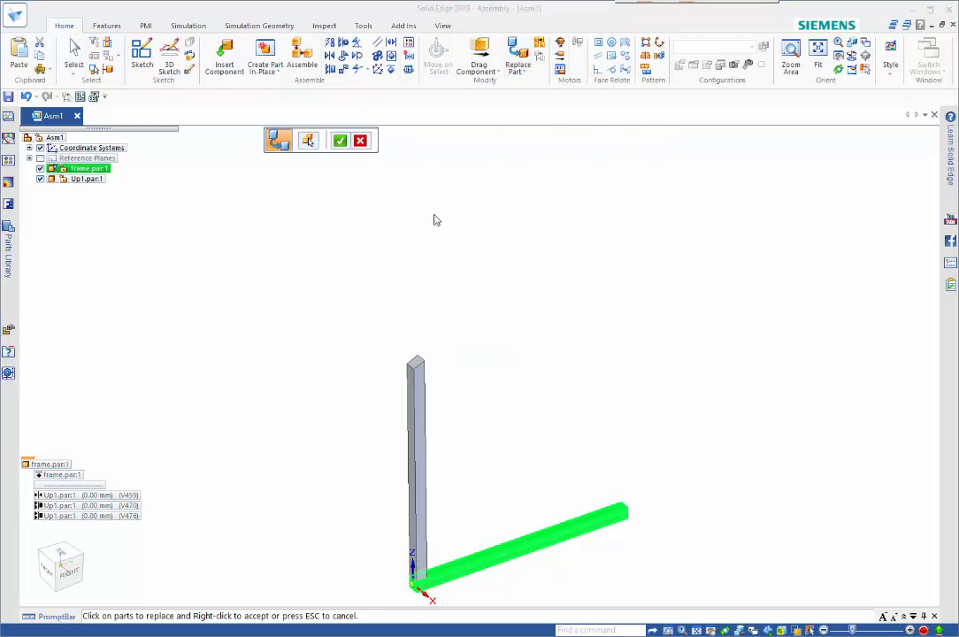
pyautogui.click(308, 140)
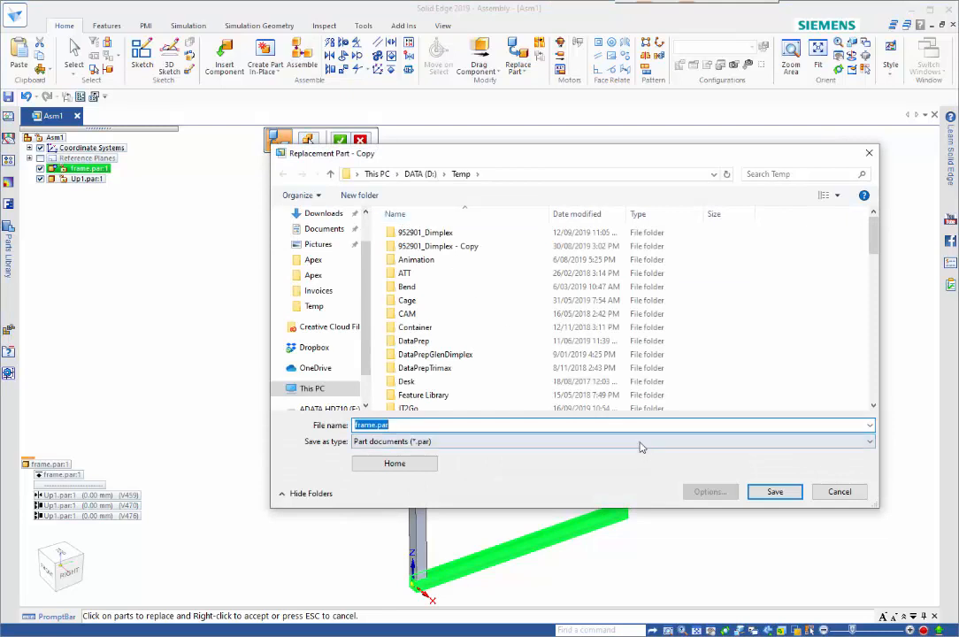
pyautogui.click(774, 492)
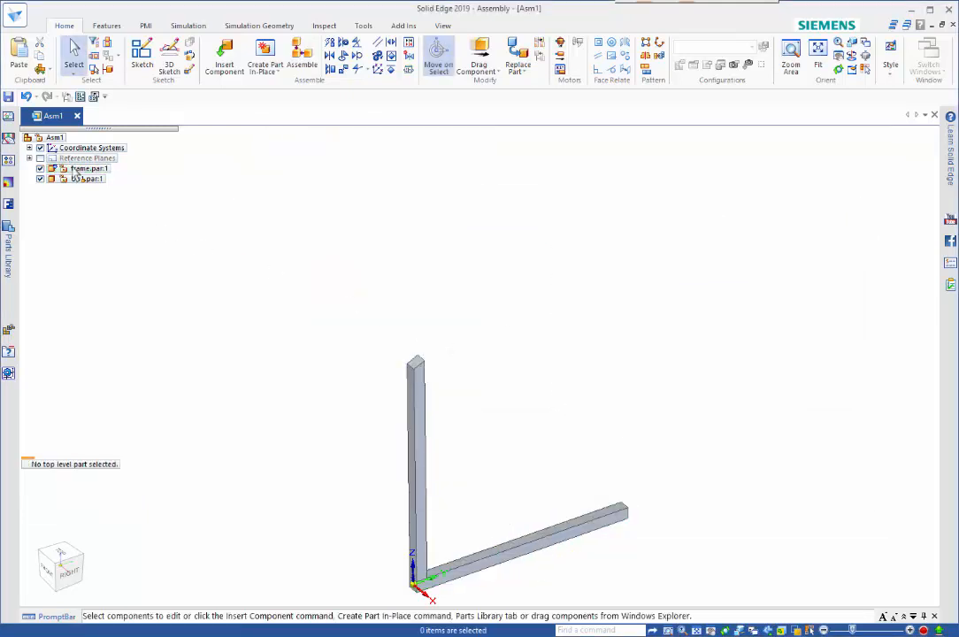
# Place another Frame.par copy for the top rail with a planar align relationship.
pyautogui.click(88, 168)
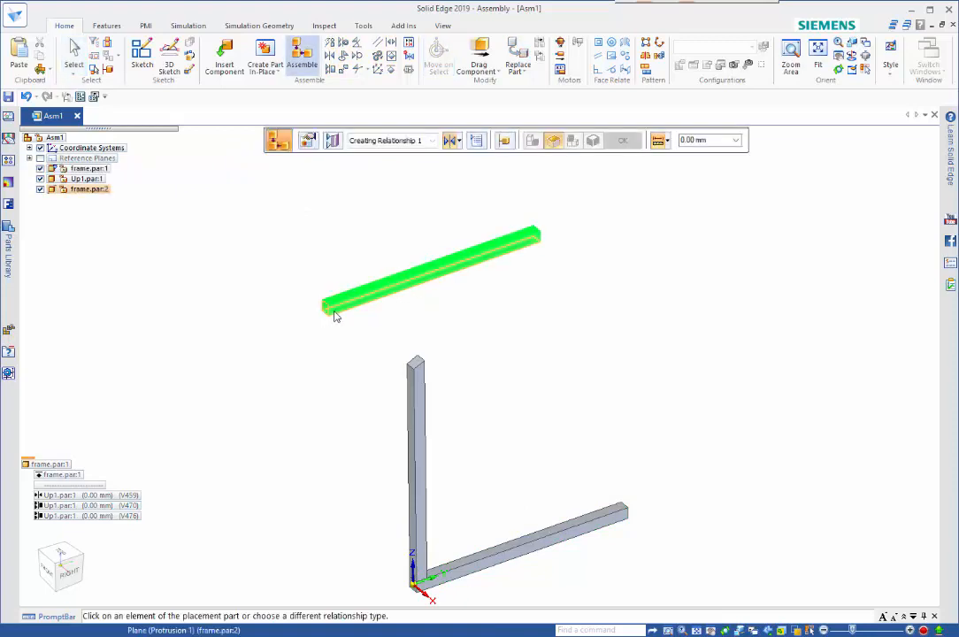
pyautogui.click(453, 140)
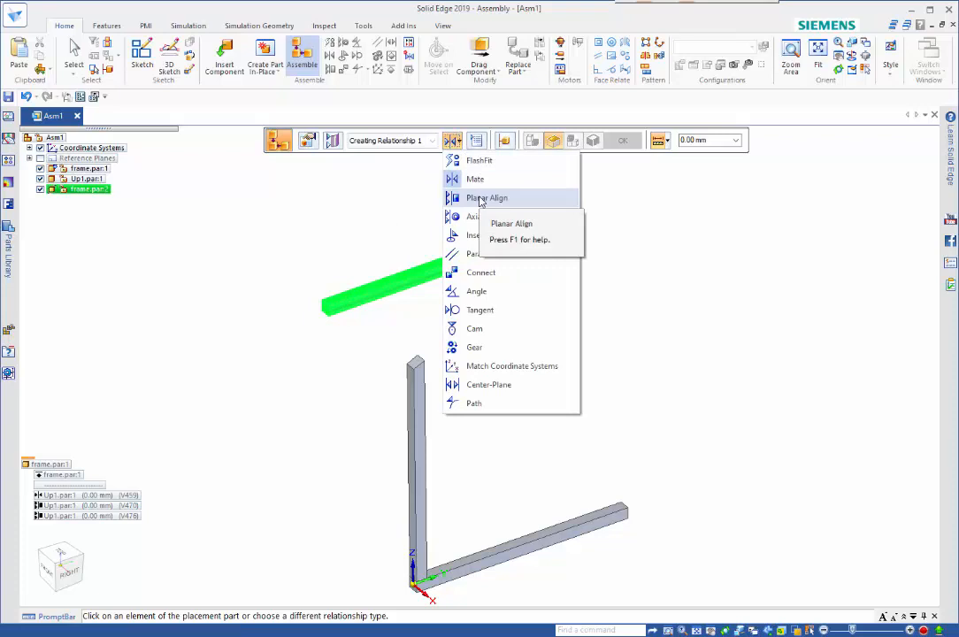
pyautogui.click(485, 198)
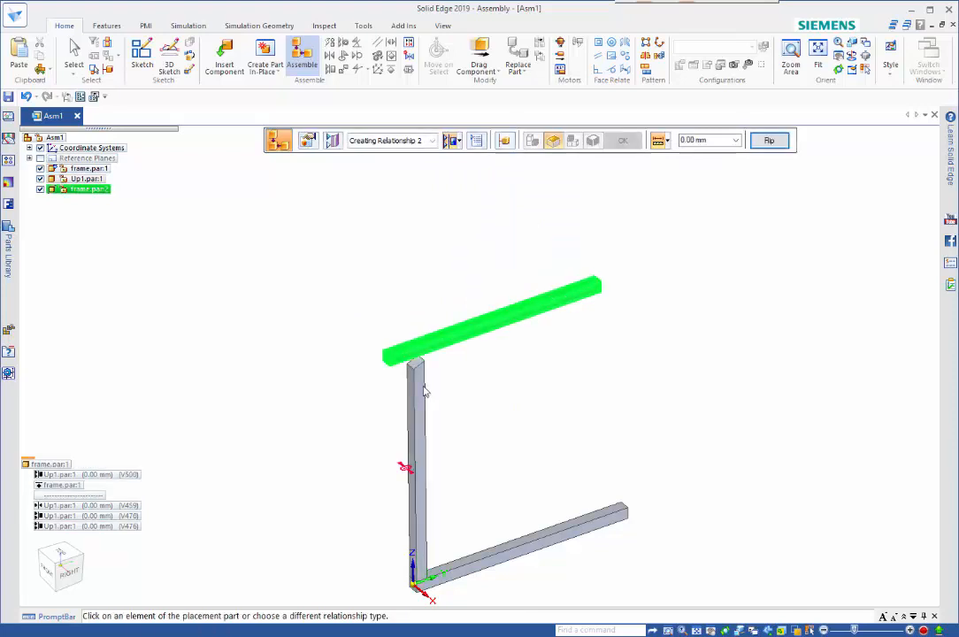
pyautogui.moveTo(421, 372)
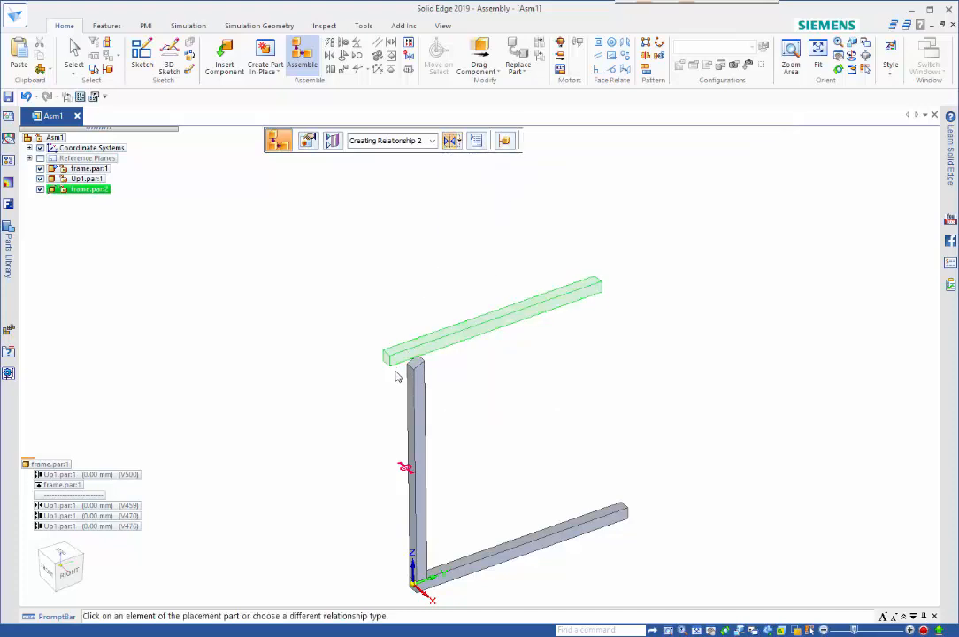
# Align the rail to the upright's face at an angle and finish its placement.
pyautogui.click(416, 363)
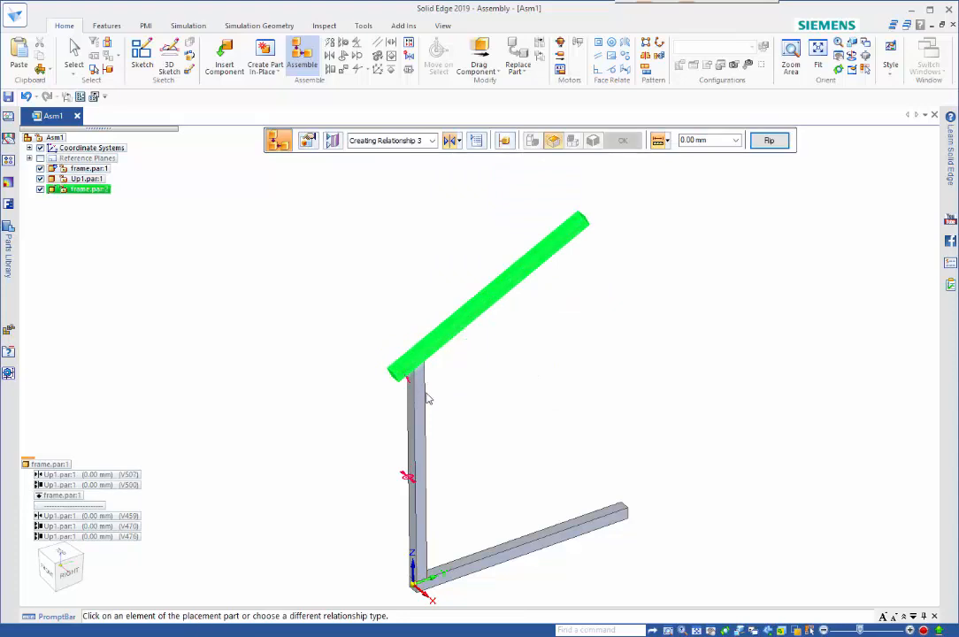
pyautogui.click(623, 140)
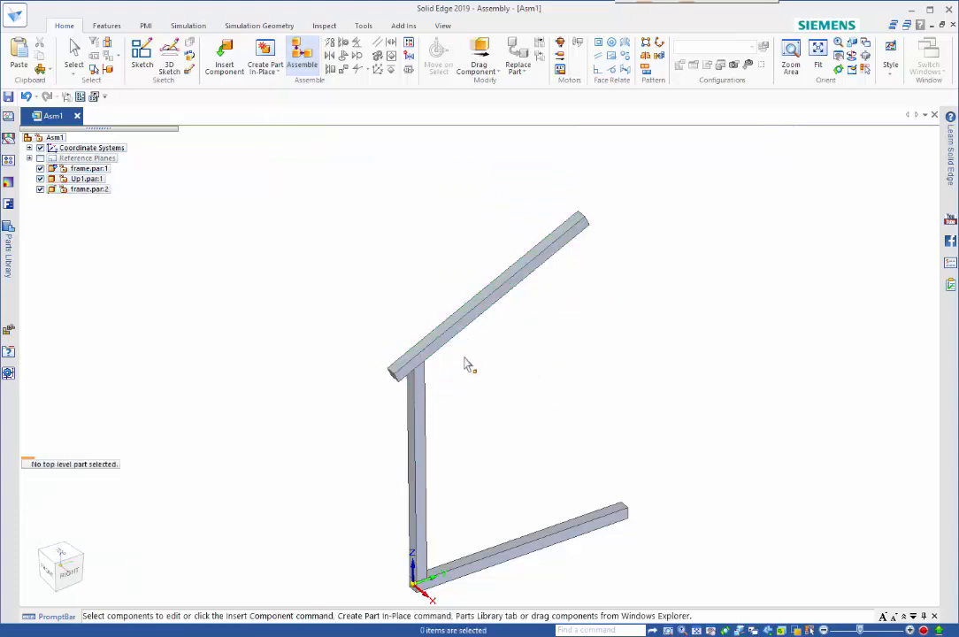
pyautogui.click(434, 362)
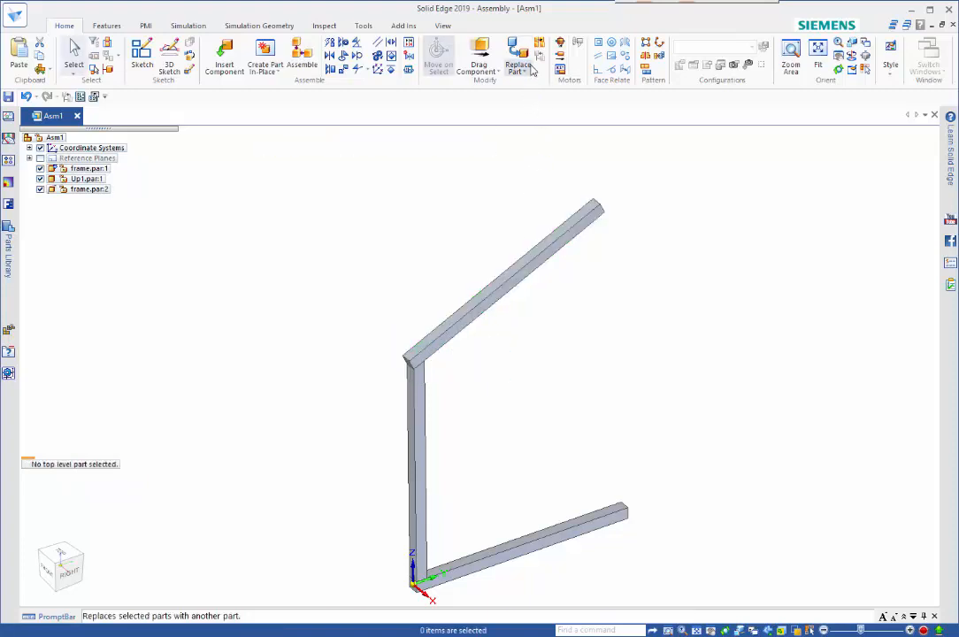
# Replace the angled top rail with a unique copy named Top frame.
pyautogui.click(528, 73)
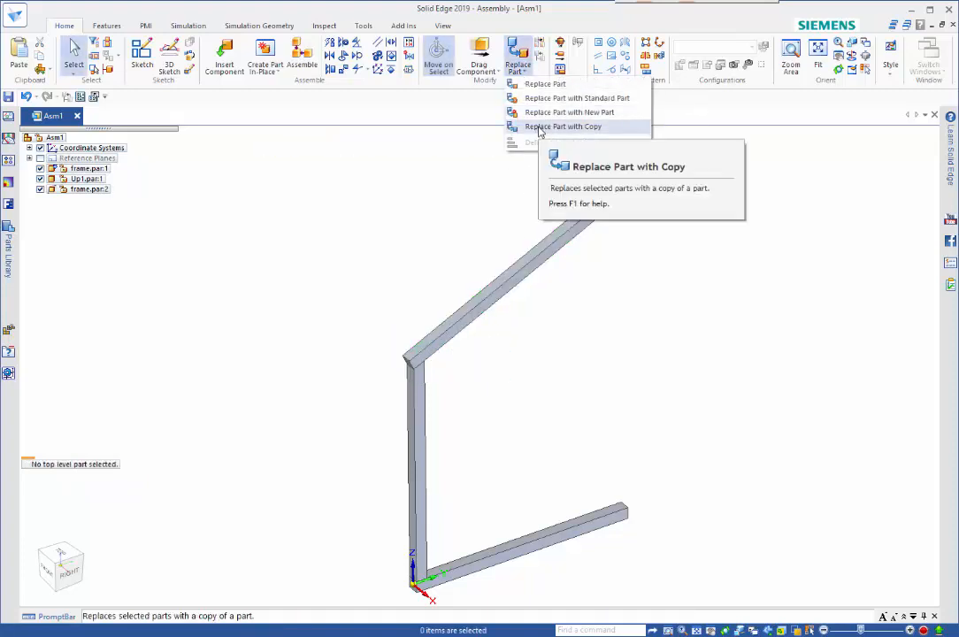
pyautogui.click(563, 127)
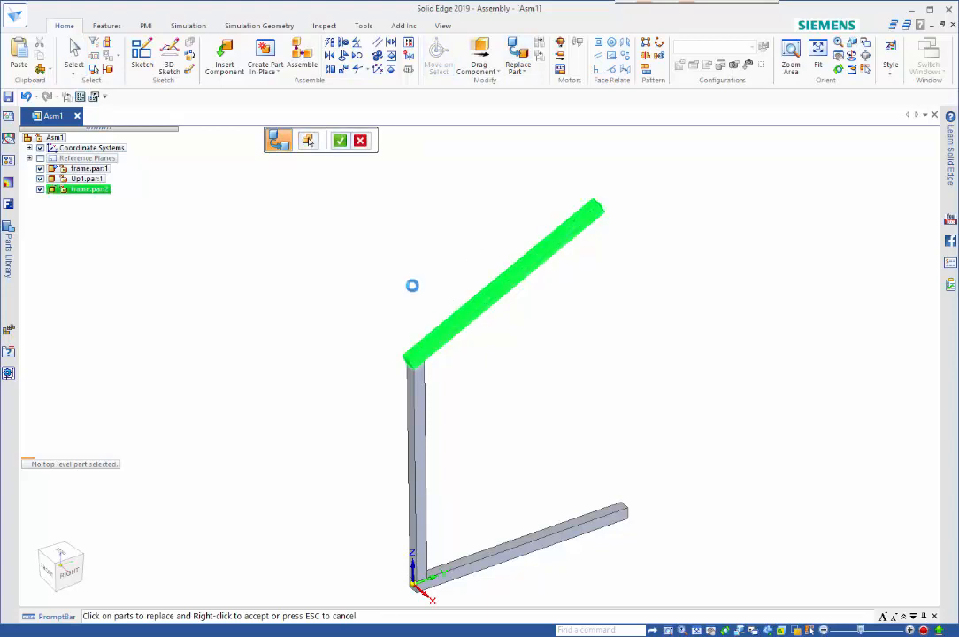
pyautogui.click(308, 140)
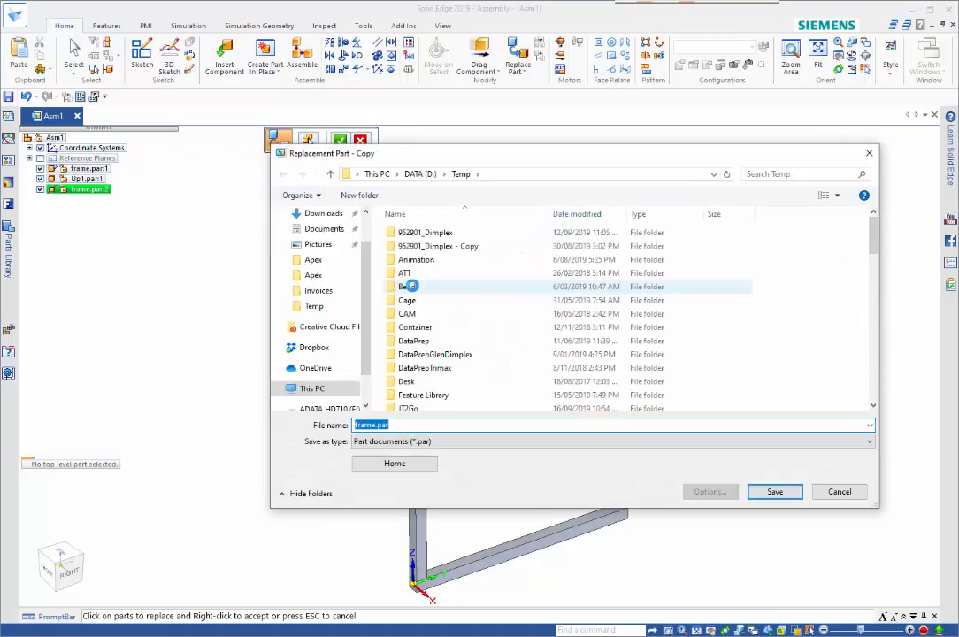
pyautogui.write('Top fr')
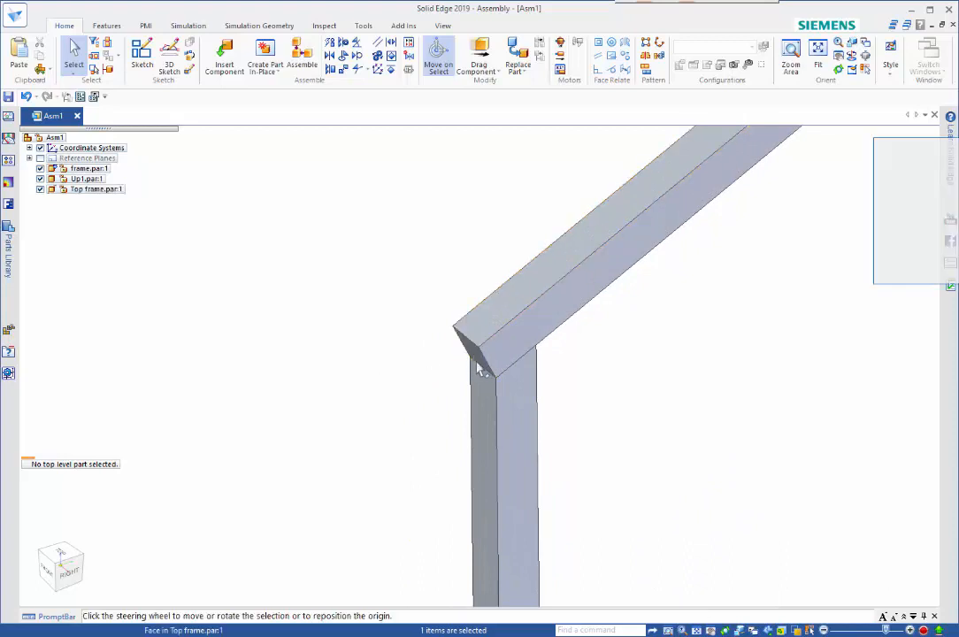
pyautogui.click(478, 366)
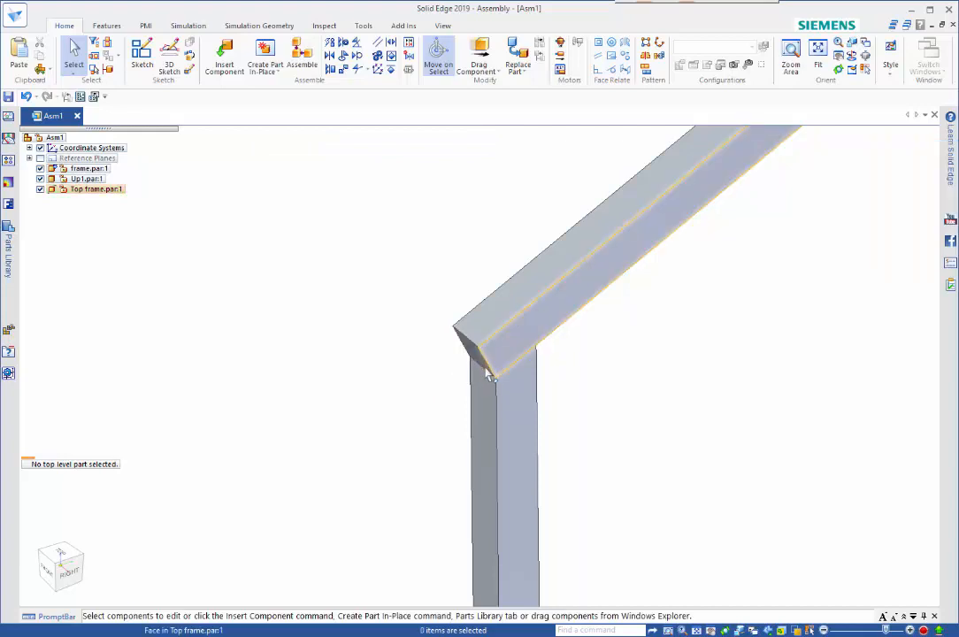
pyautogui.click(478, 354)
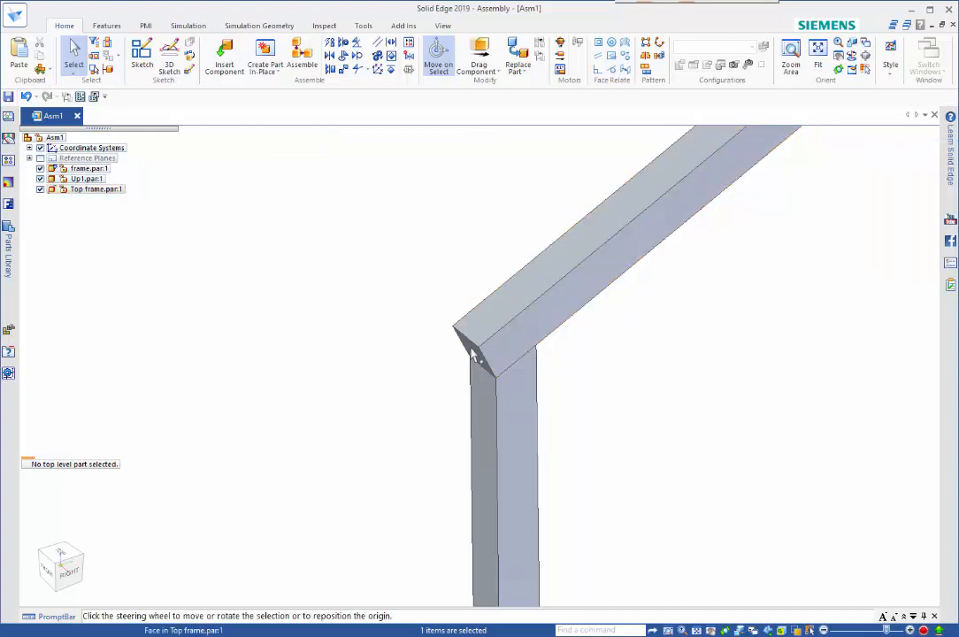
pyautogui.click(469, 354)
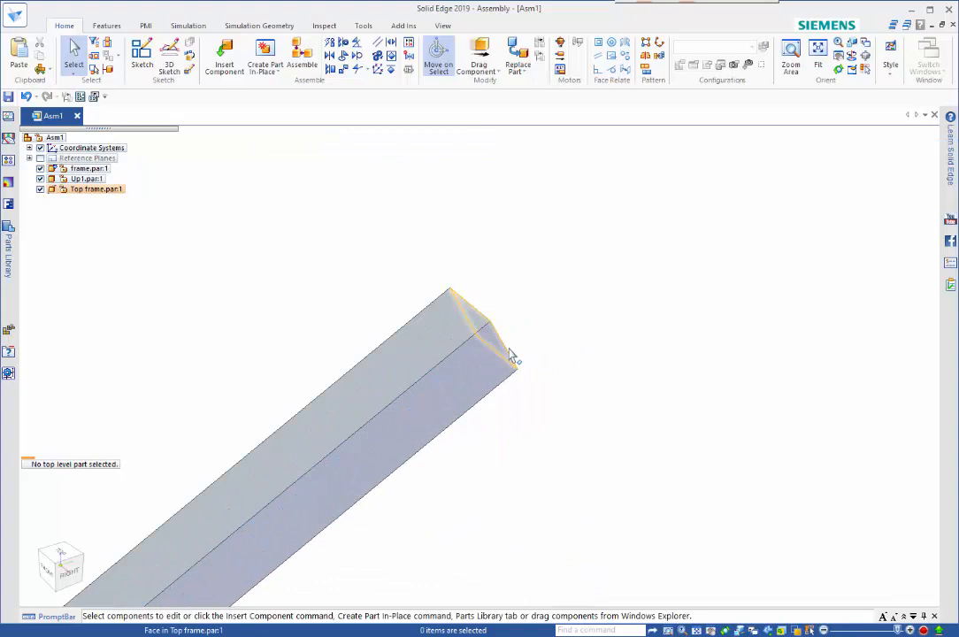
pyautogui.click(510, 354)
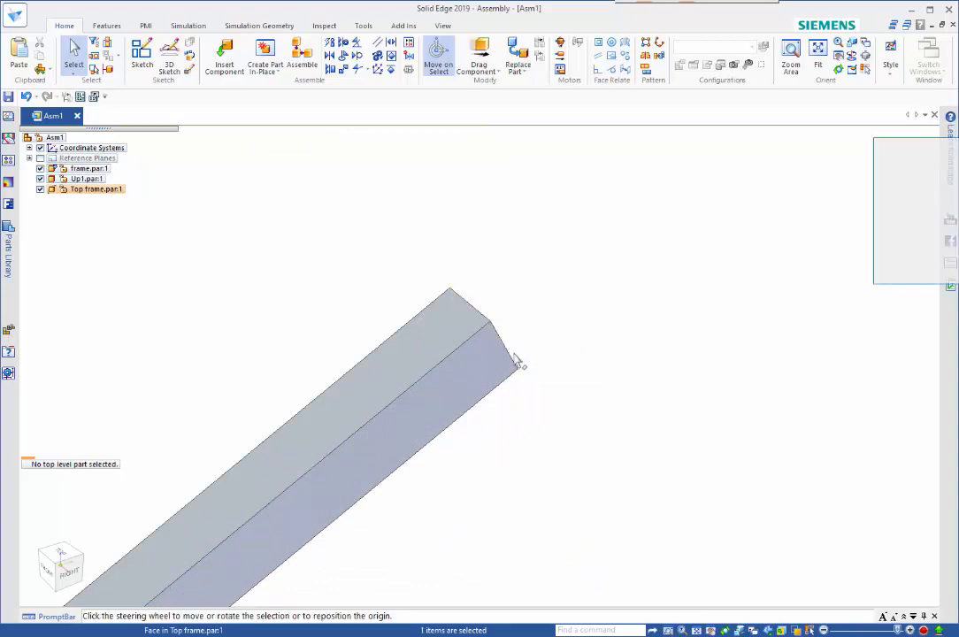
pyautogui.click(495, 363)
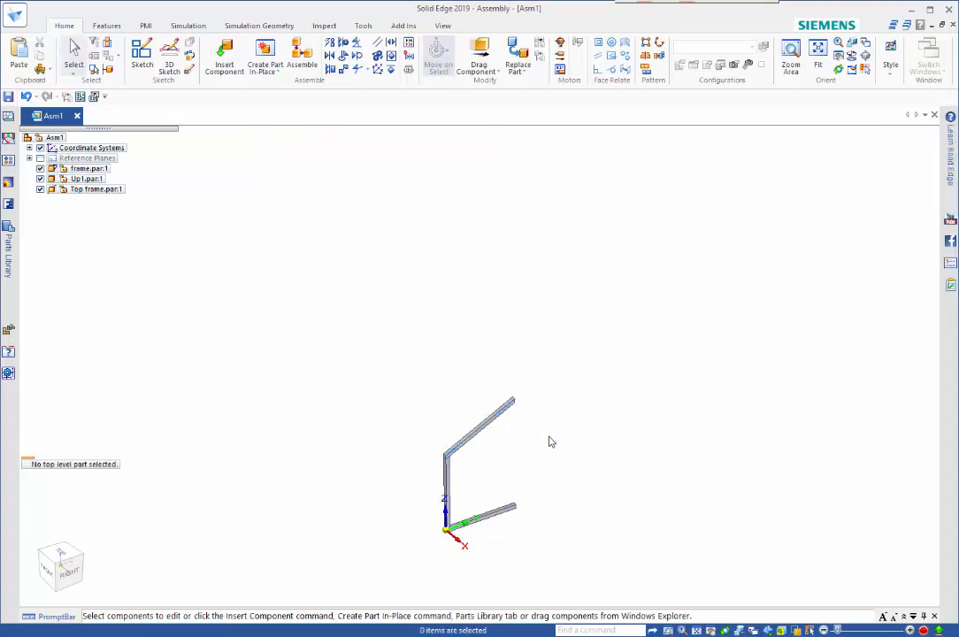
# Place a second Up1 upright, mating its bottom and aligning a side face at the base's far end.
pyautogui.click(86, 179)
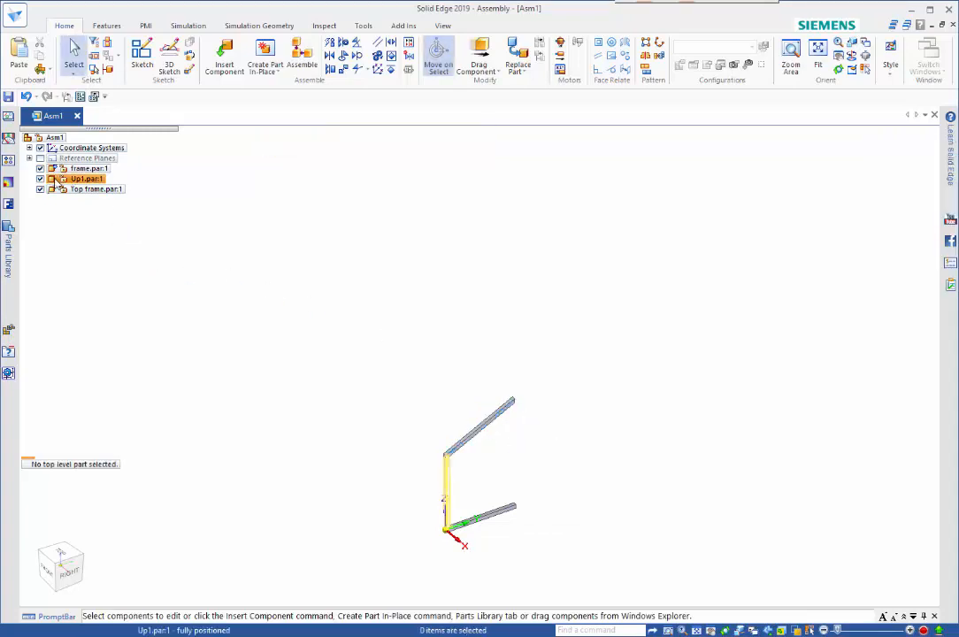
pyautogui.click(86, 177)
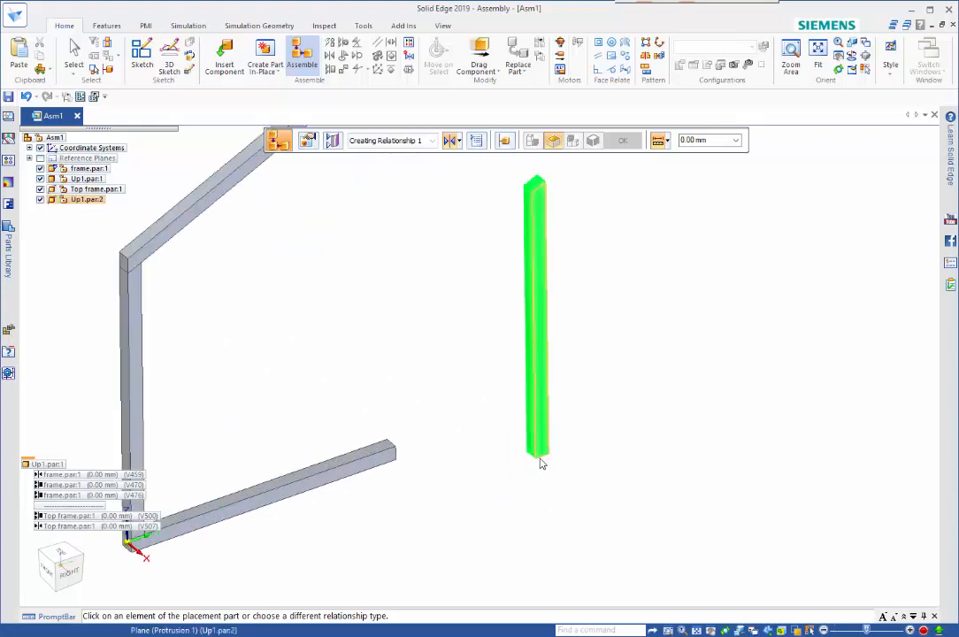
pyautogui.click(542, 464)
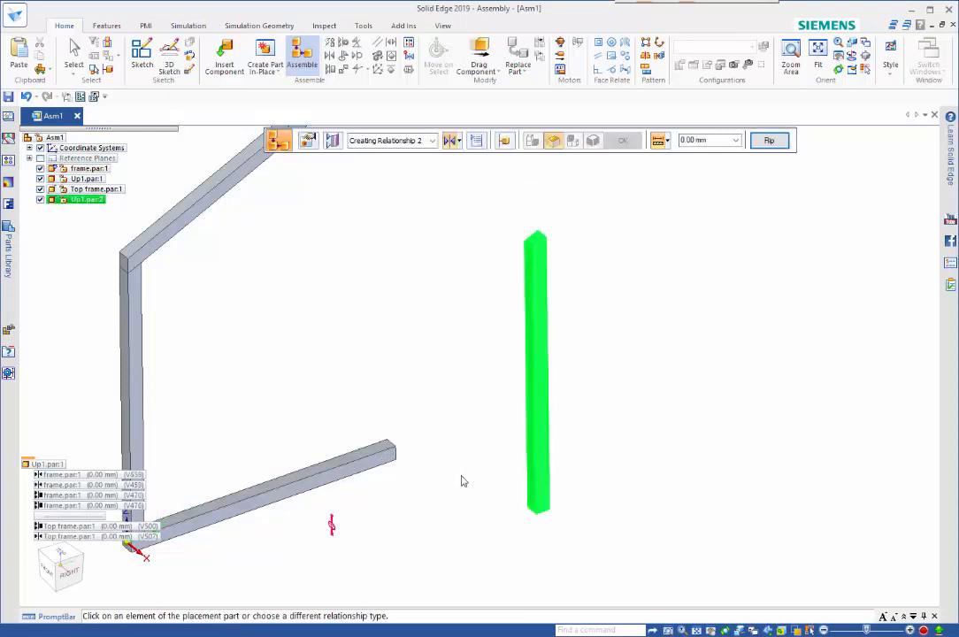
pyautogui.moveTo(476, 410)
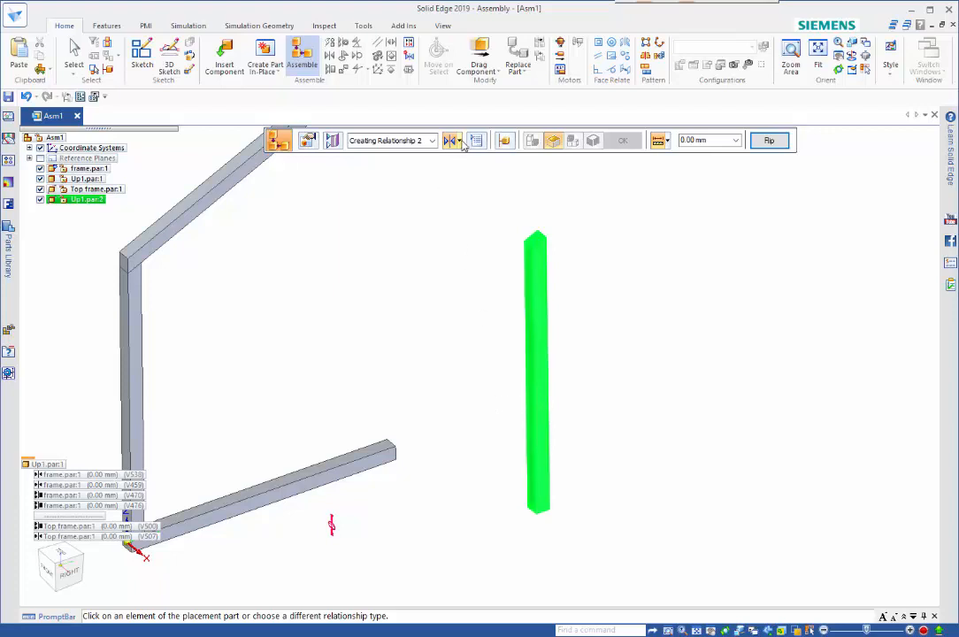
pyautogui.click(451, 140)
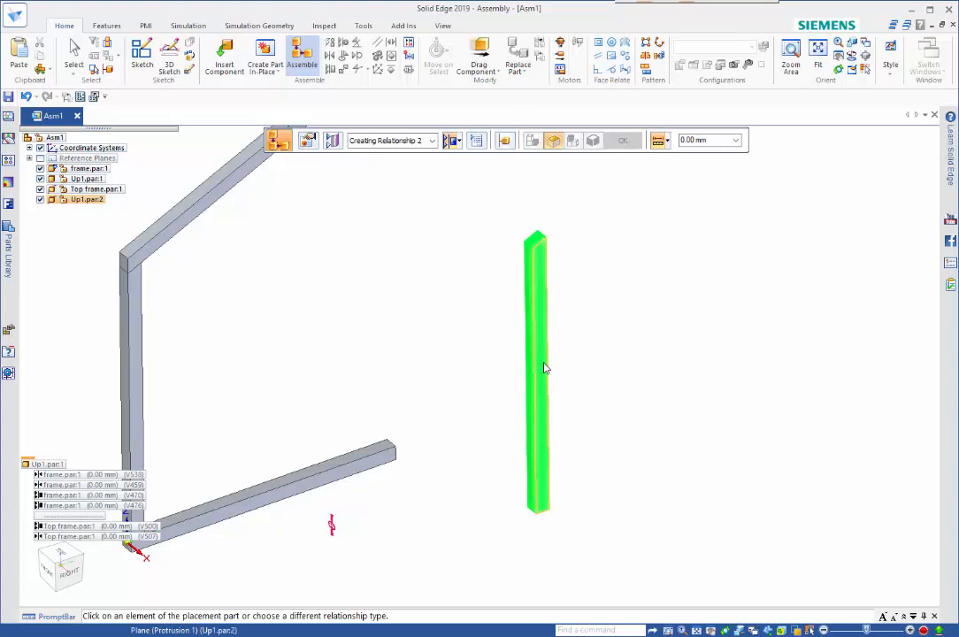
pyautogui.click(388, 460)
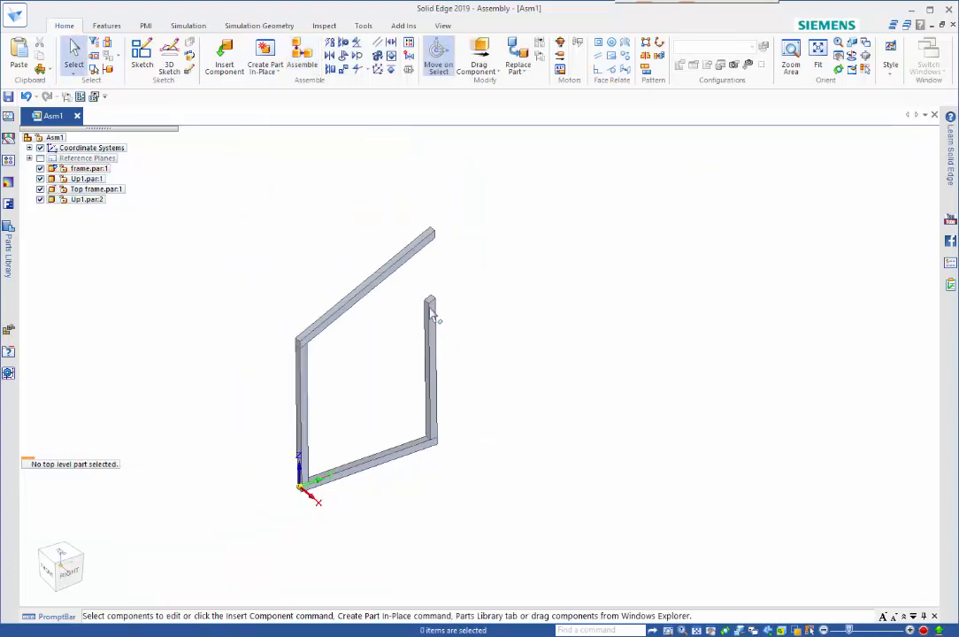
pyautogui.moveTo(442, 322)
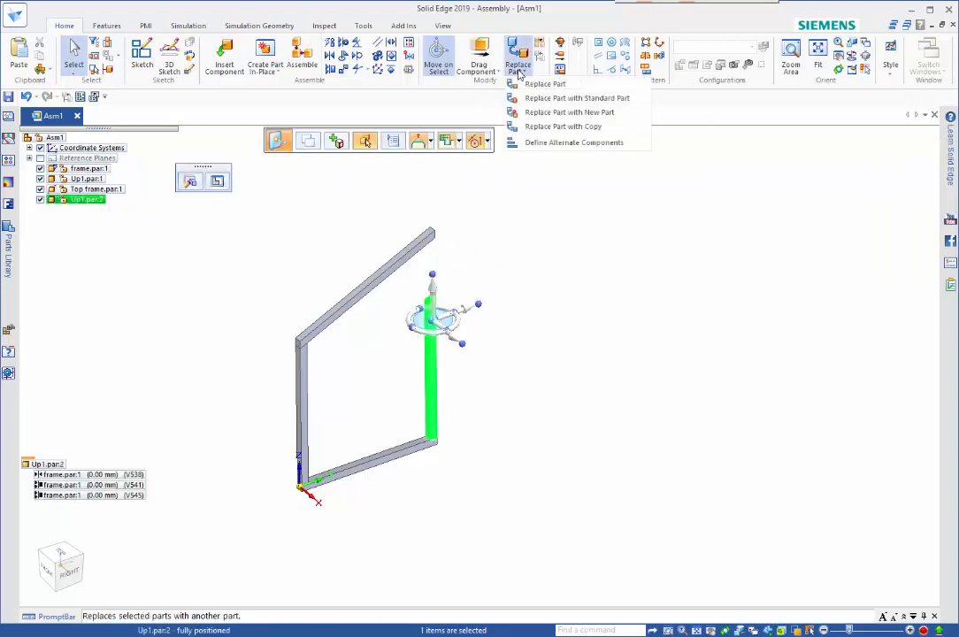
# Replace the second upright with a unique copy saved as Up2.
pyautogui.click(545, 83)
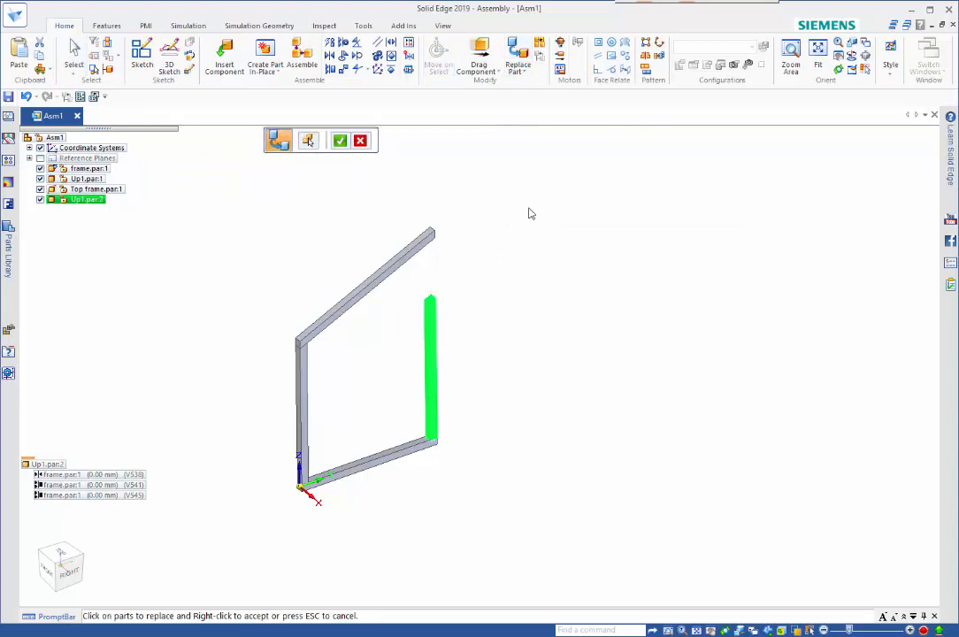
pyautogui.moveTo(528, 254)
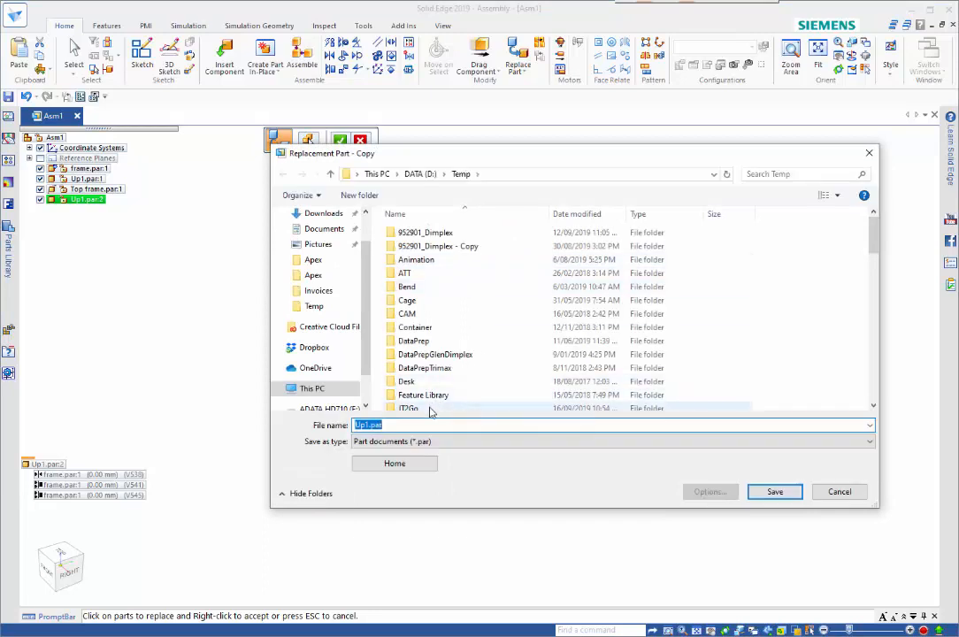
pyautogui.click(381, 425)
pyautogui.write('3')
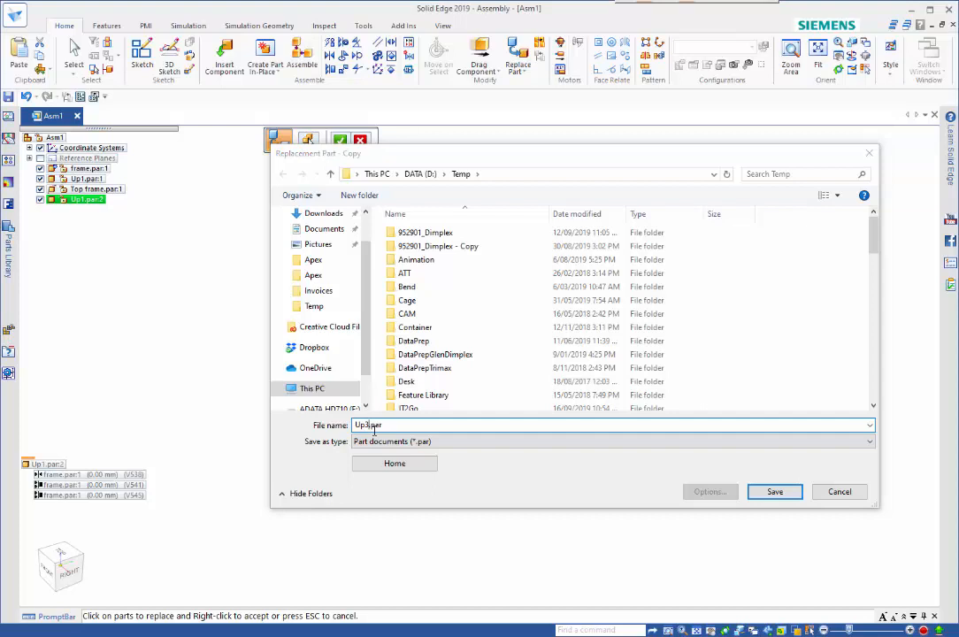
pyautogui.click(773, 492)
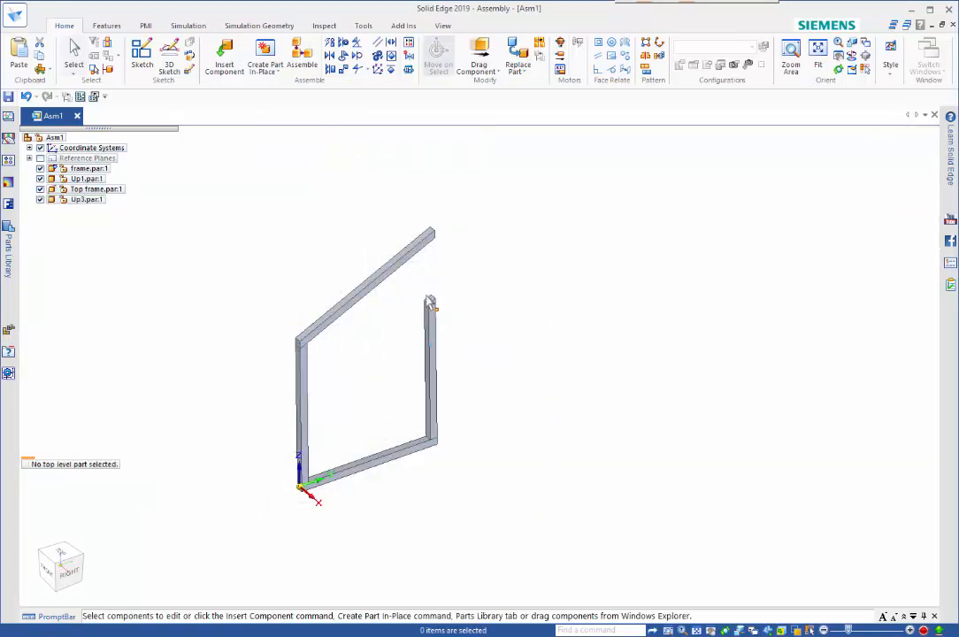
pyautogui.moveTo(433, 304)
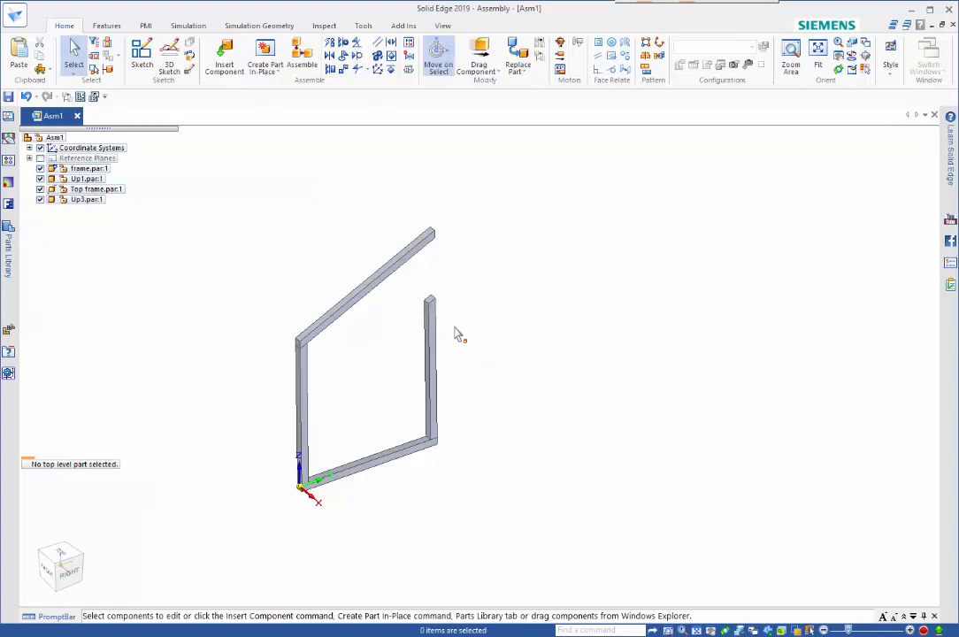
pyautogui.moveTo(449, 305)
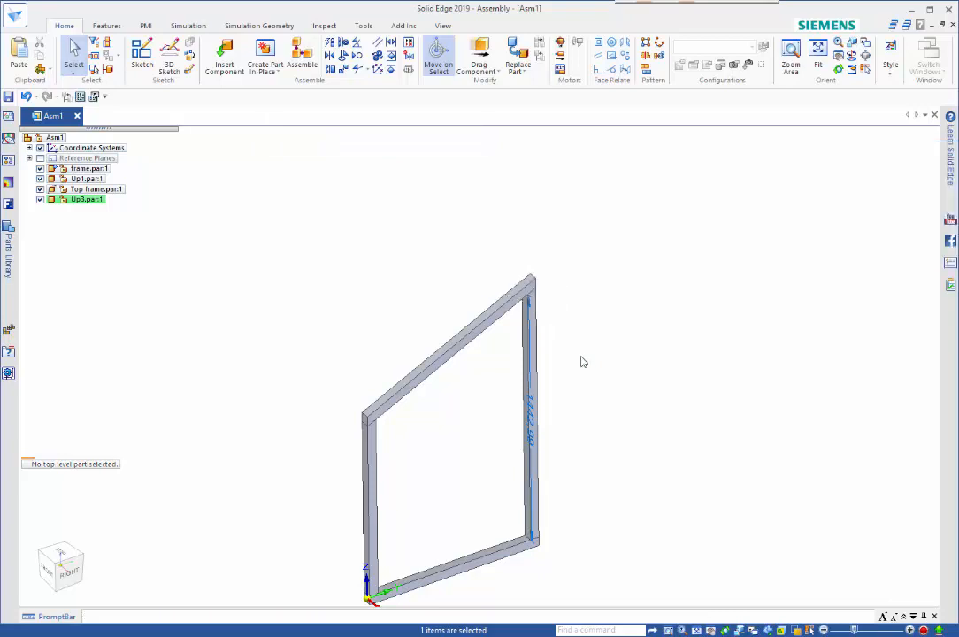
# Deselect the lengthened Up2 upright after it reaches the top rail.
pyautogui.click(418, 468)
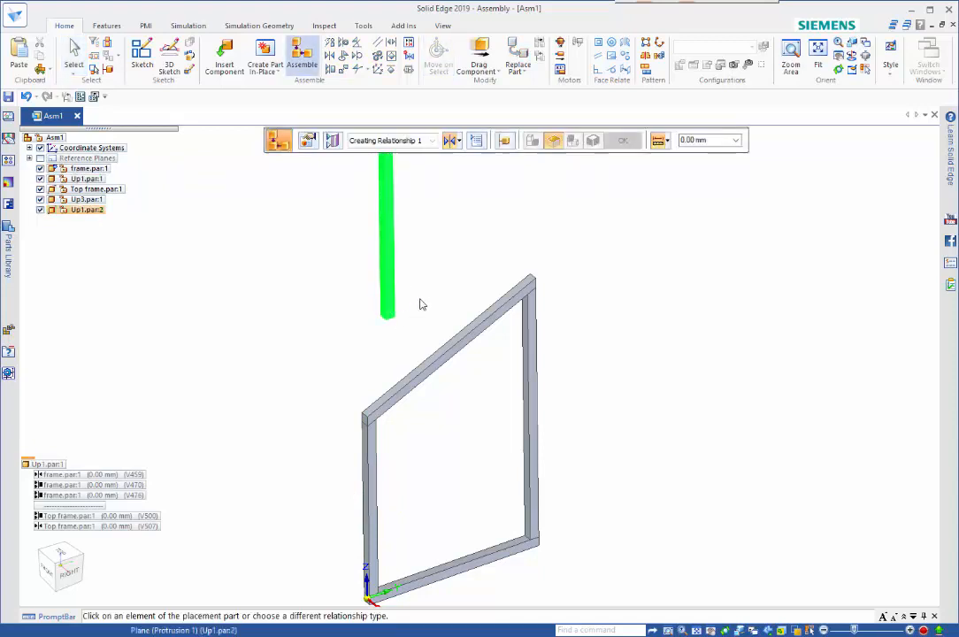
pyautogui.moveTo(453, 140)
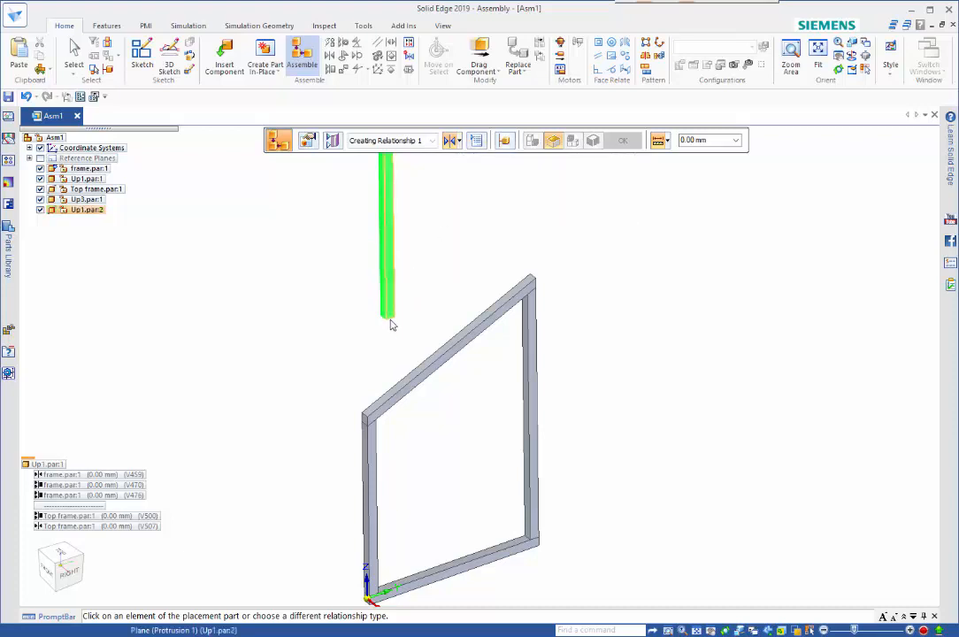
# Stand a Up1 stud mid-span on the base with mate and planar align relationships.
pyautogui.click(392, 325)
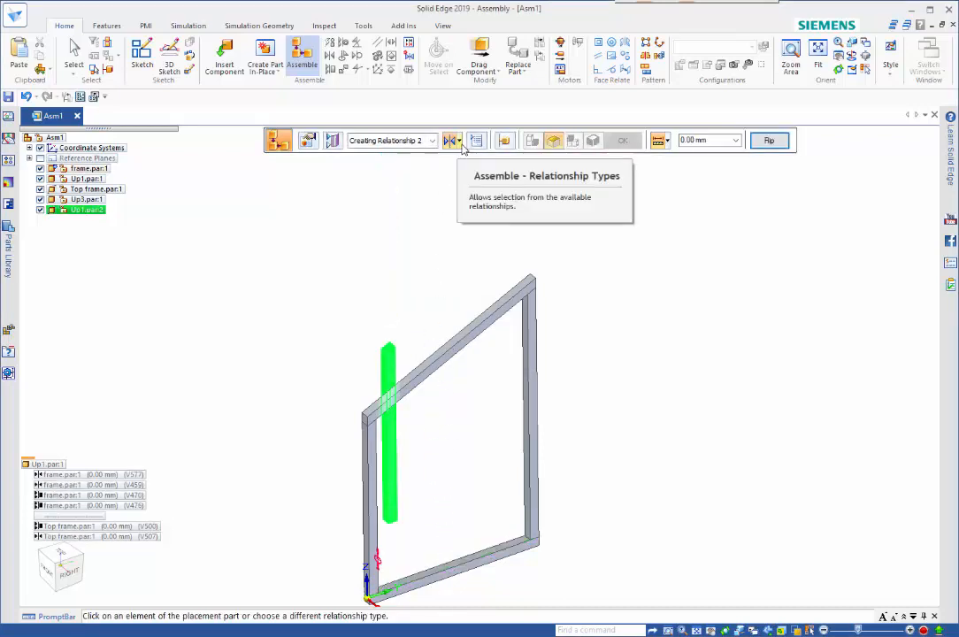
pyautogui.click(453, 140)
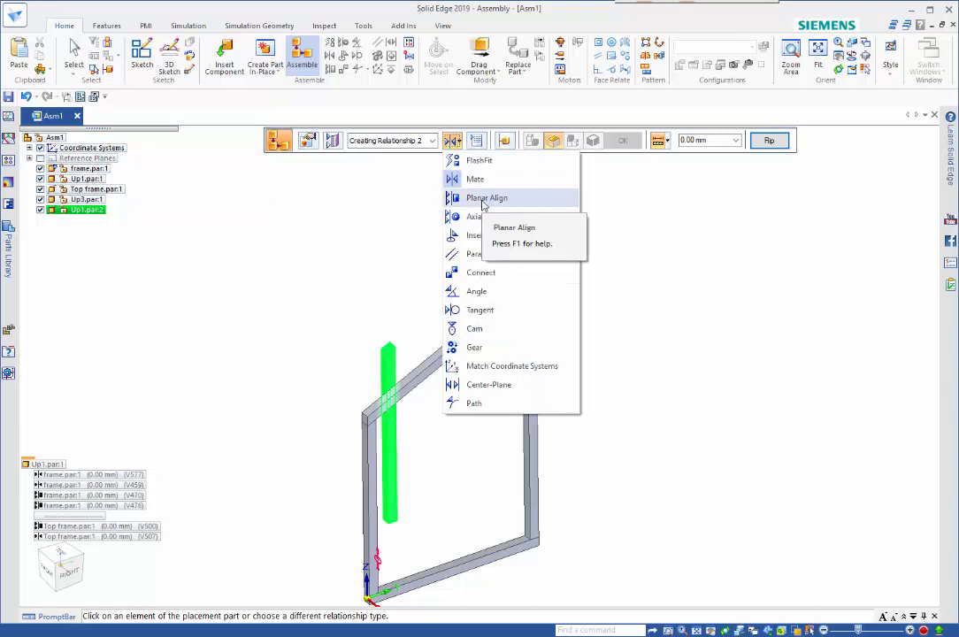
pyautogui.click(485, 198)
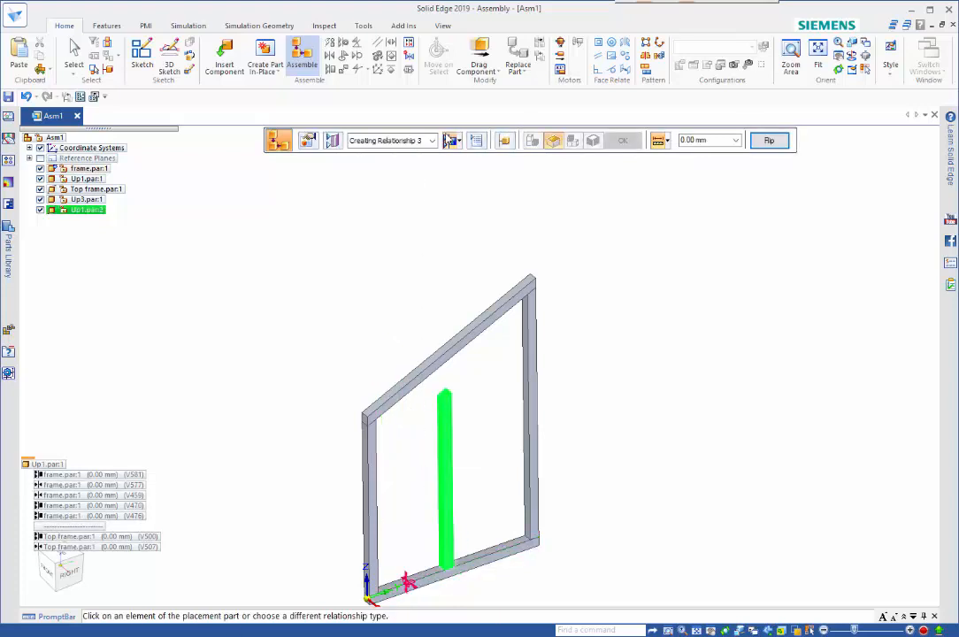
pyautogui.click(452, 139)
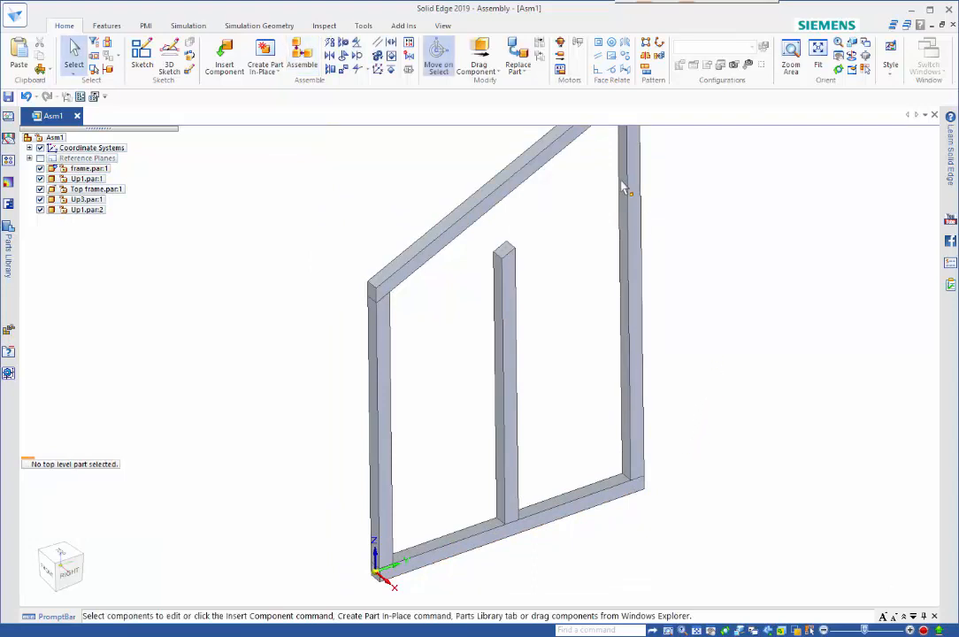
# Replace the middle stud with its own copy saved as Up2.par via Replace Part with Copy.
pyautogui.click(517, 71)
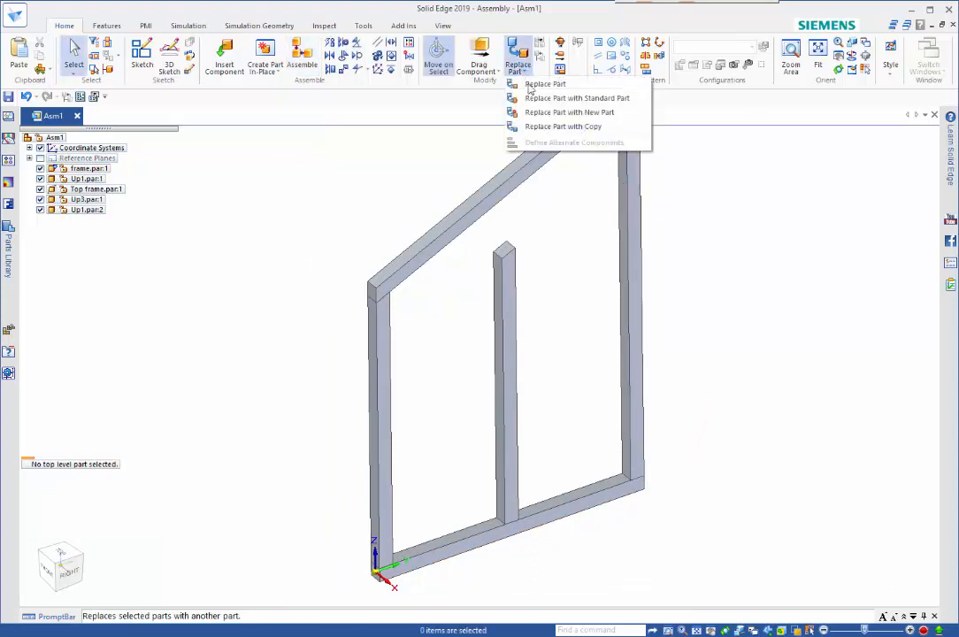
pyautogui.click(545, 83)
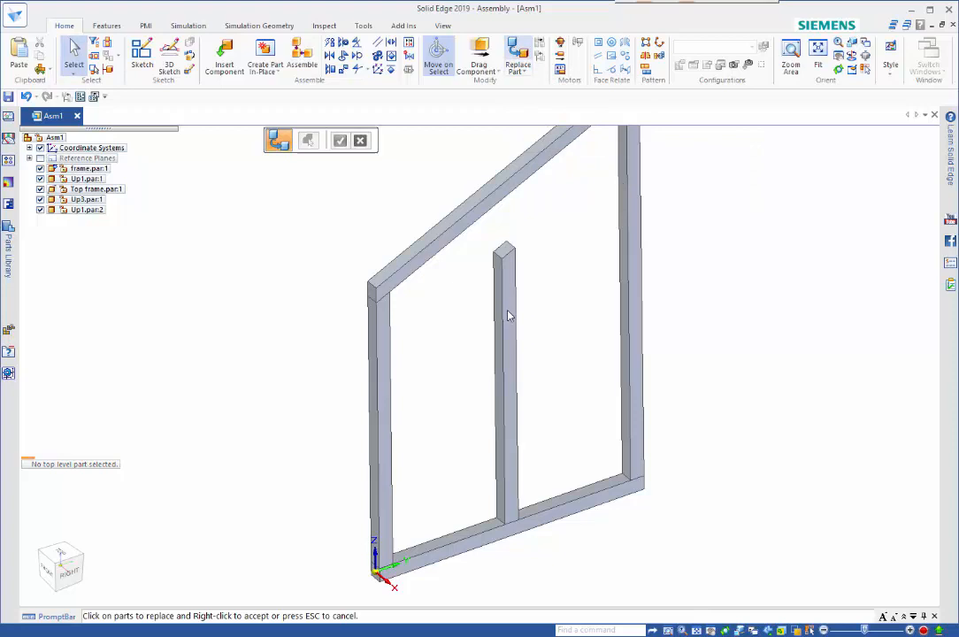
pyautogui.click(506, 354)
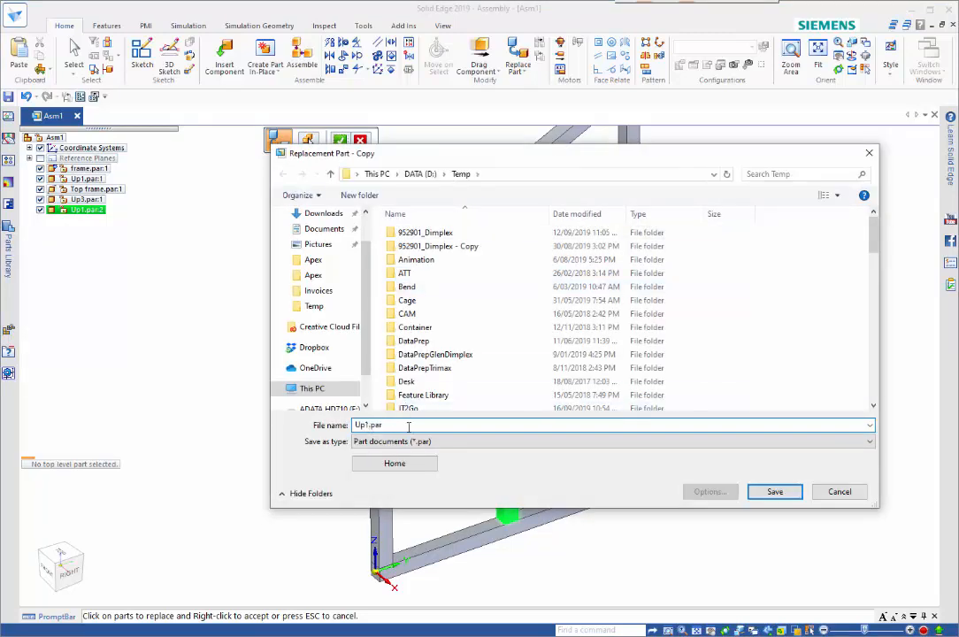
pyautogui.click(774, 492)
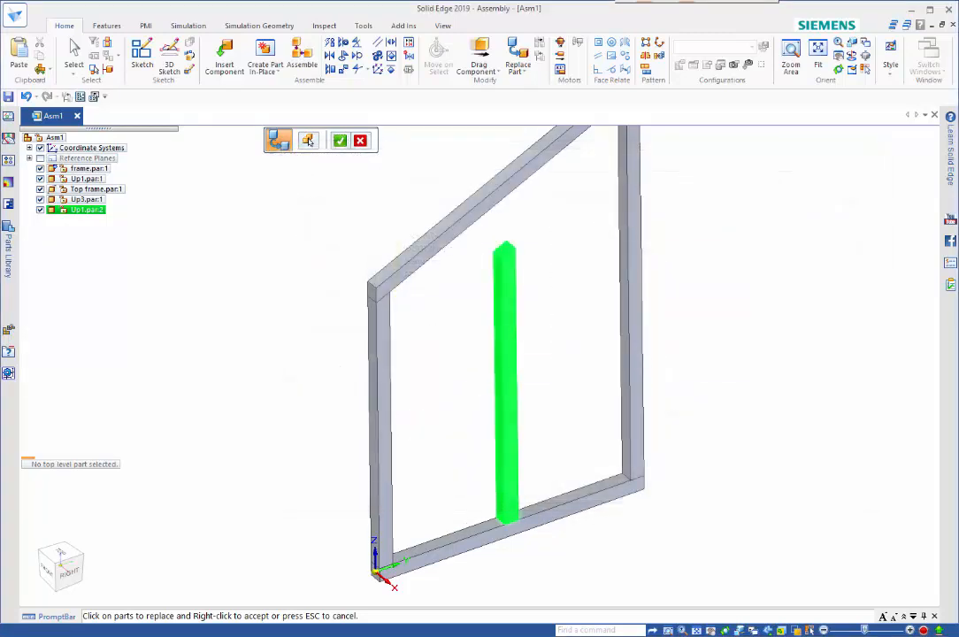
pyautogui.click(340, 140)
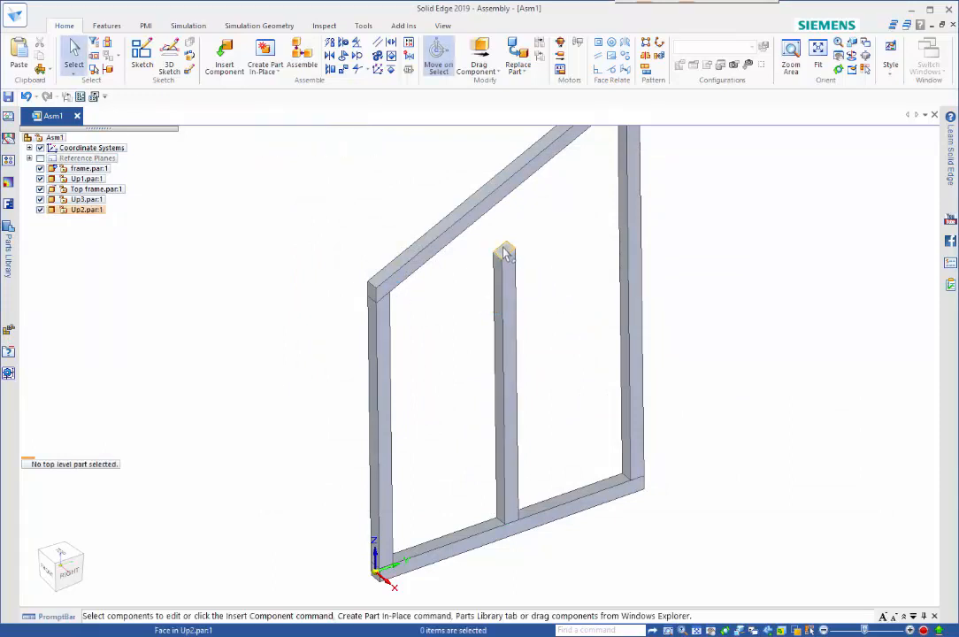
# Extend Up2.par's top face up to the angled rail, then select Up1.par for another copy.
pyautogui.click(505, 252)
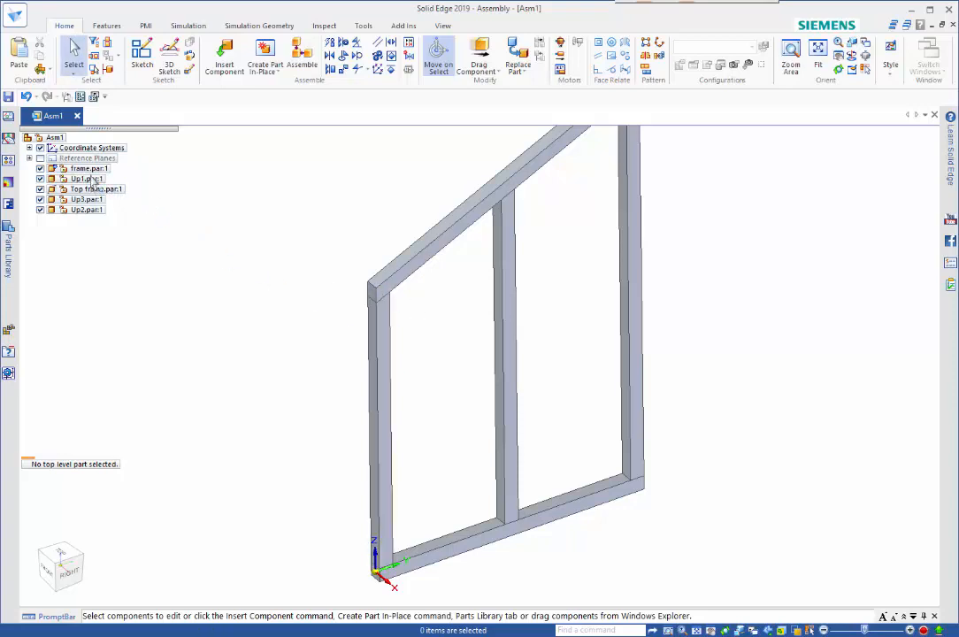
pyautogui.click(85, 177)
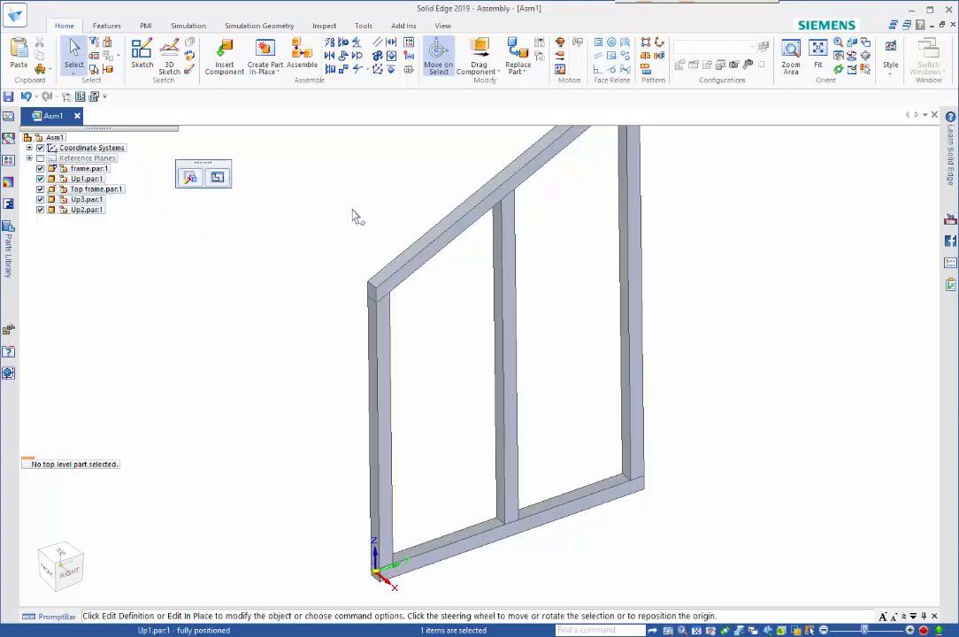
pyautogui.click(85, 177)
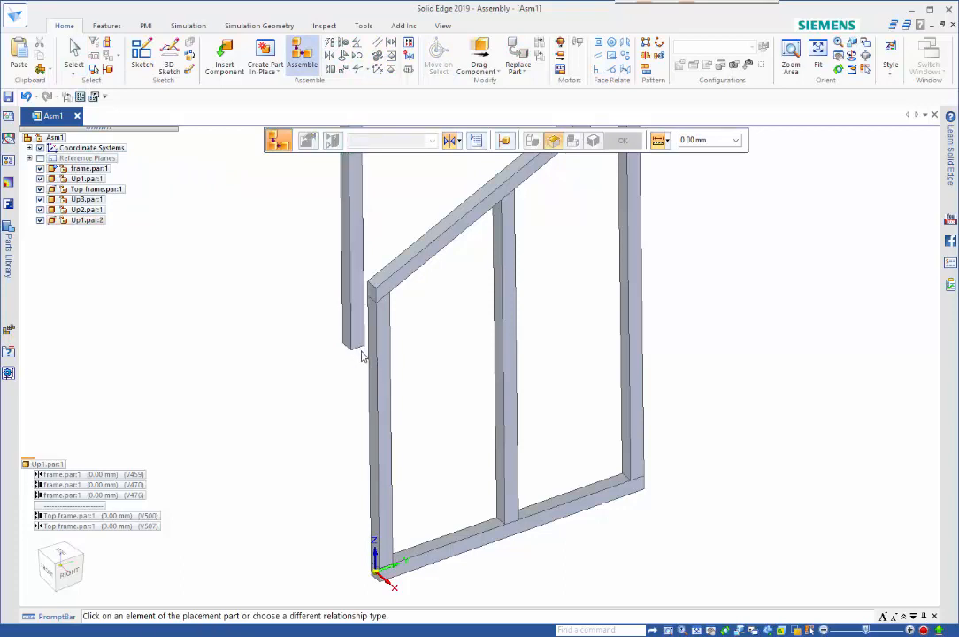
pyautogui.moveTo(362, 345)
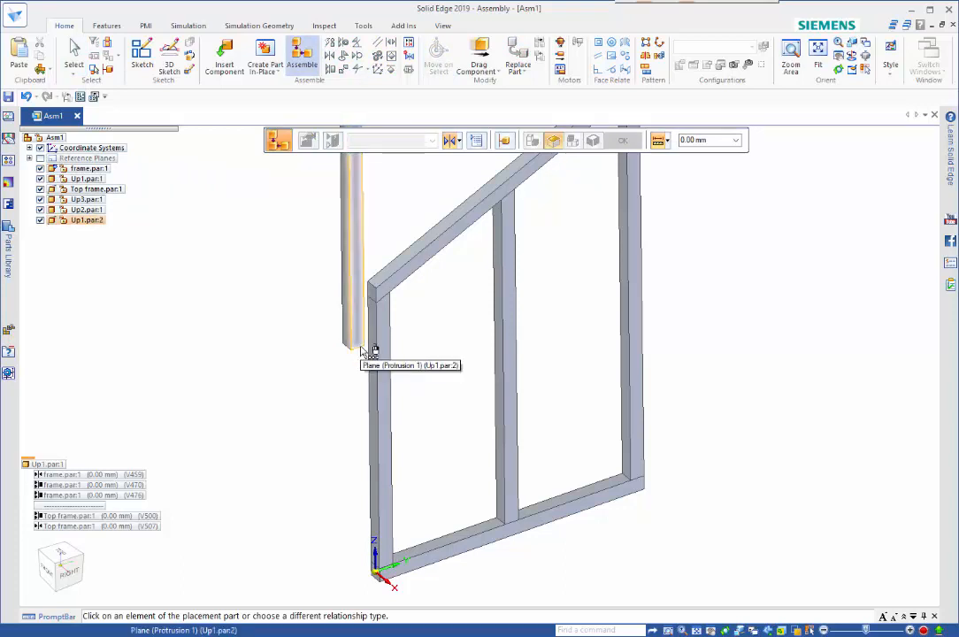
# Place a new Up1.par instance with face relationships right beside the left upright.
pyautogui.click(352, 266)
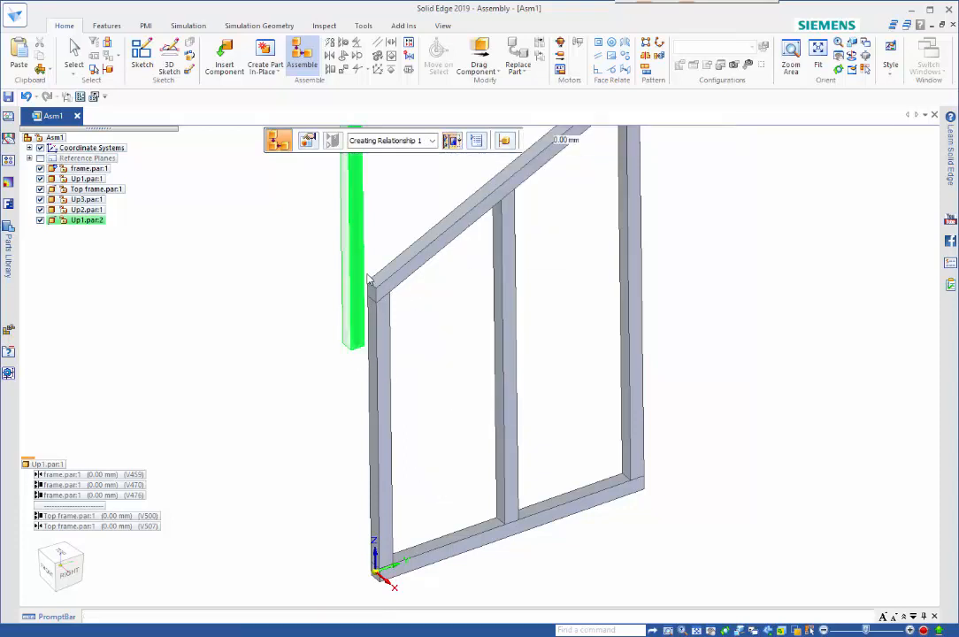
pyautogui.click(458, 552)
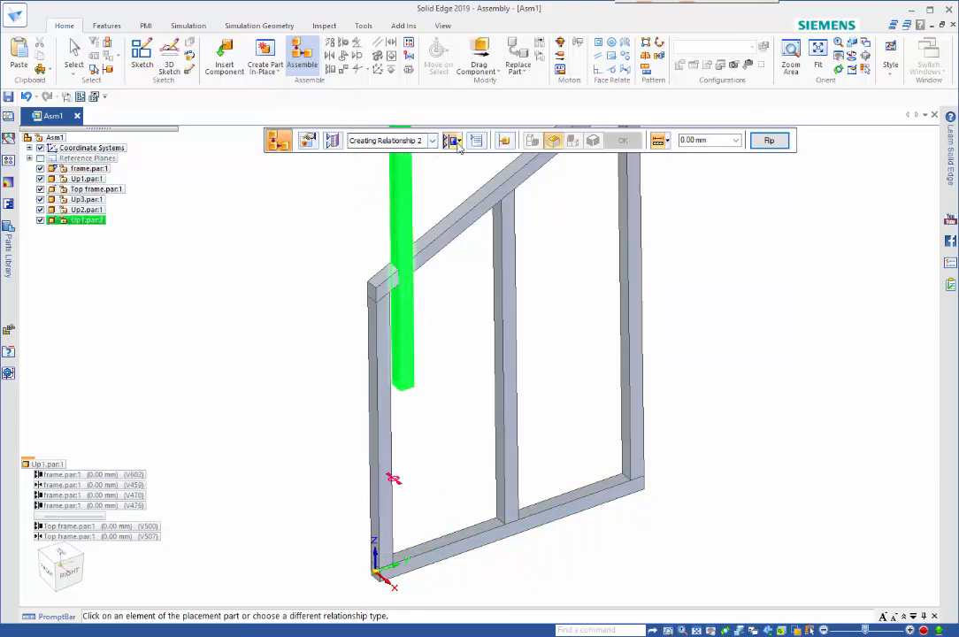
pyautogui.click(453, 140)
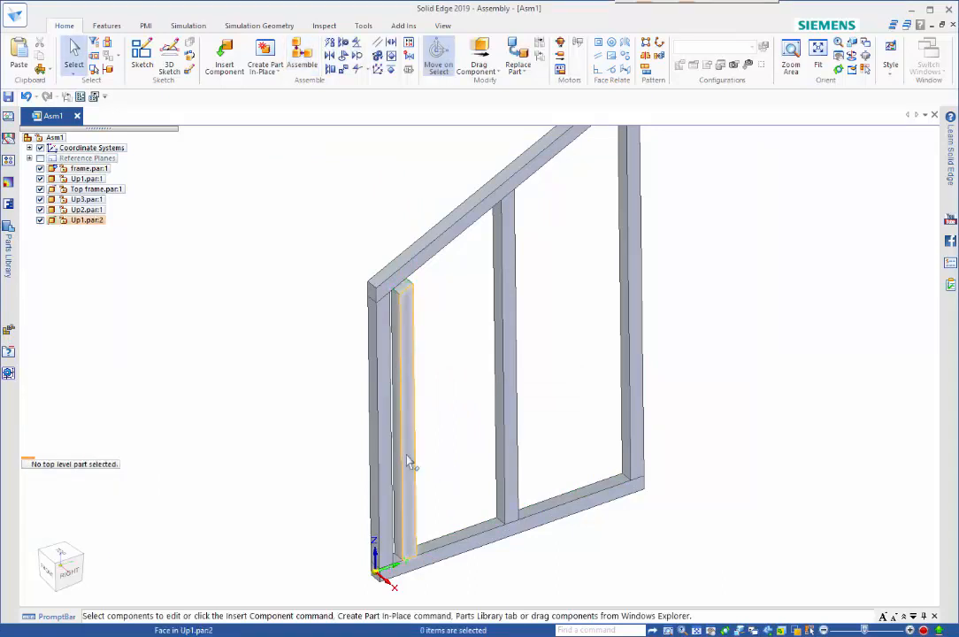
pyautogui.click(404, 398)
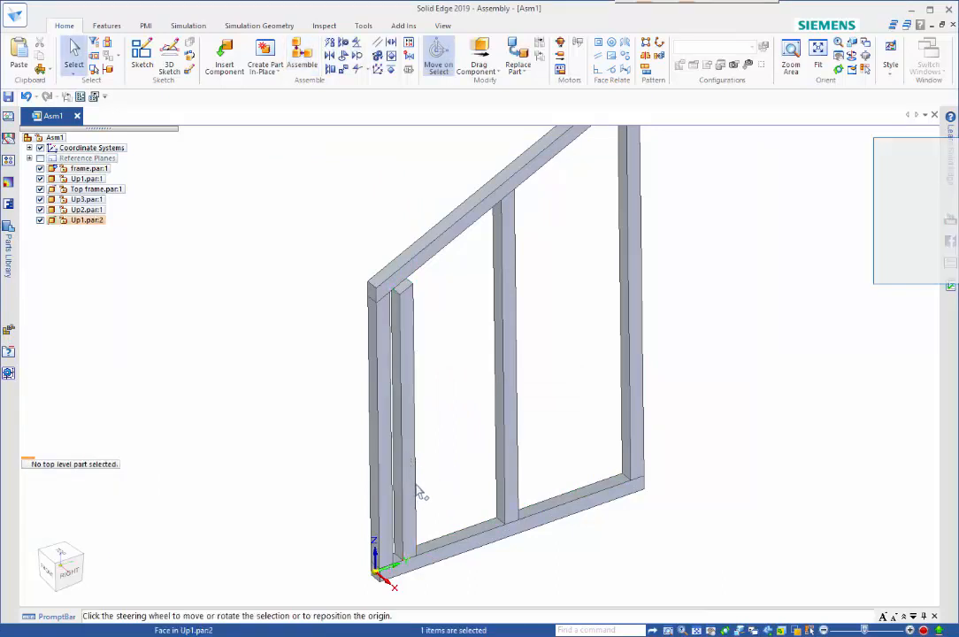
# Move the new upright into the gap between the left upright and middle stud.
pyautogui.click(405, 398)
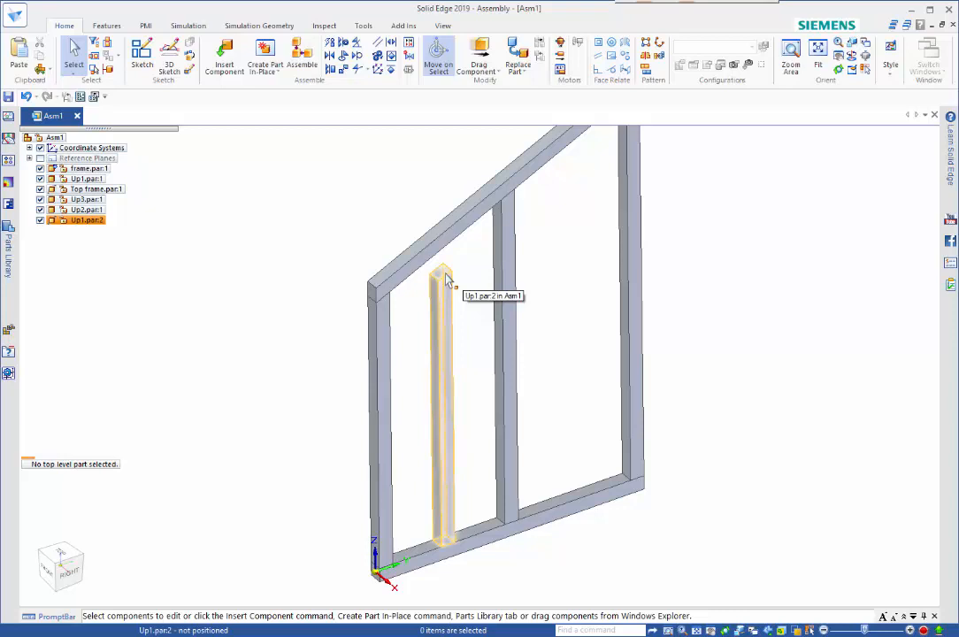
pyautogui.moveTo(458, 297)
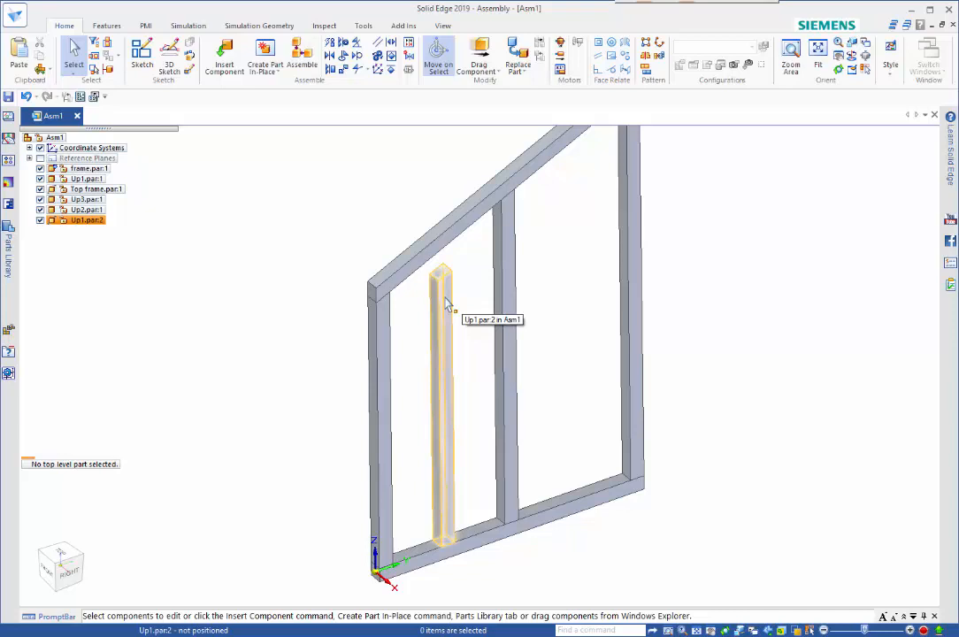
pyautogui.click(517, 62)
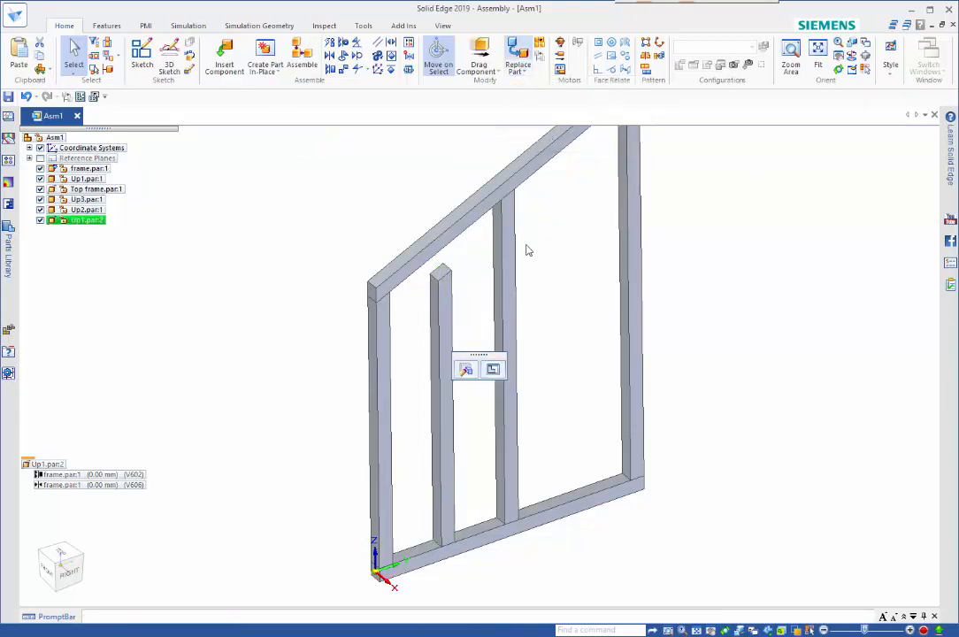
# Replace the new stud with a copy saved as Up4.par, saving and overwriting the assembly file.
pyautogui.click(467, 370)
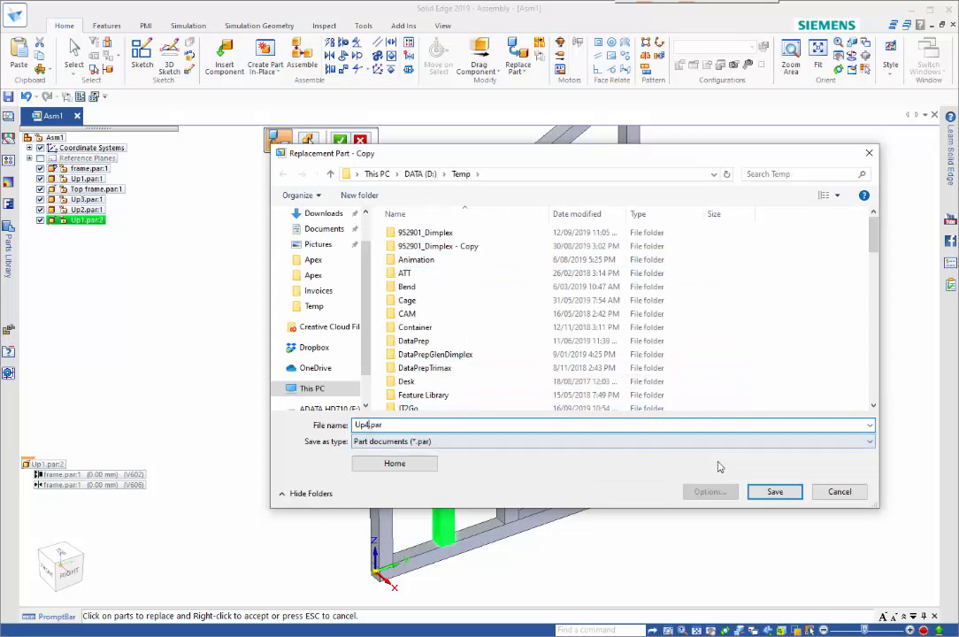
pyautogui.click(773, 492)
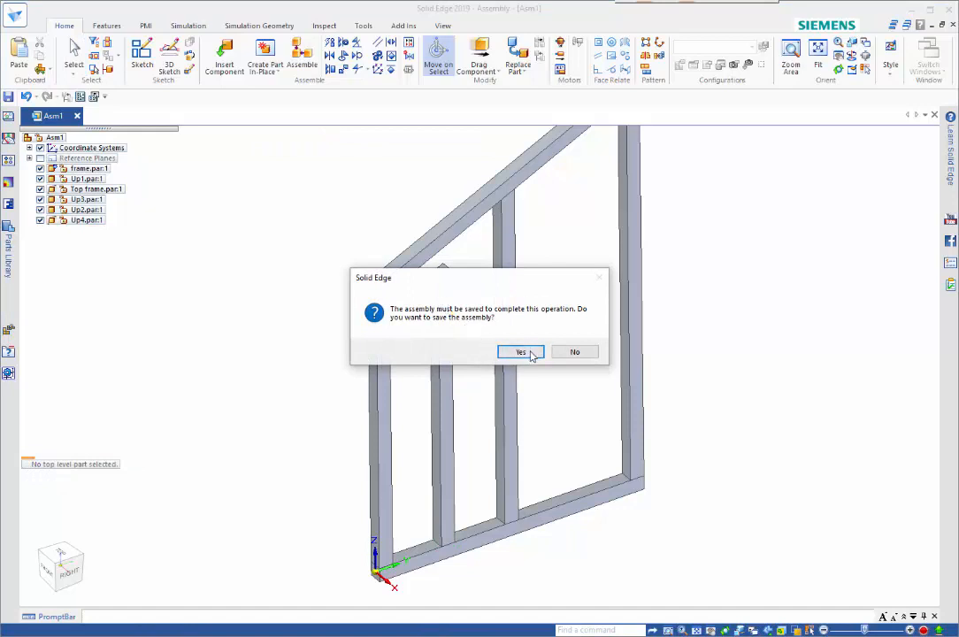
pyautogui.click(520, 350)
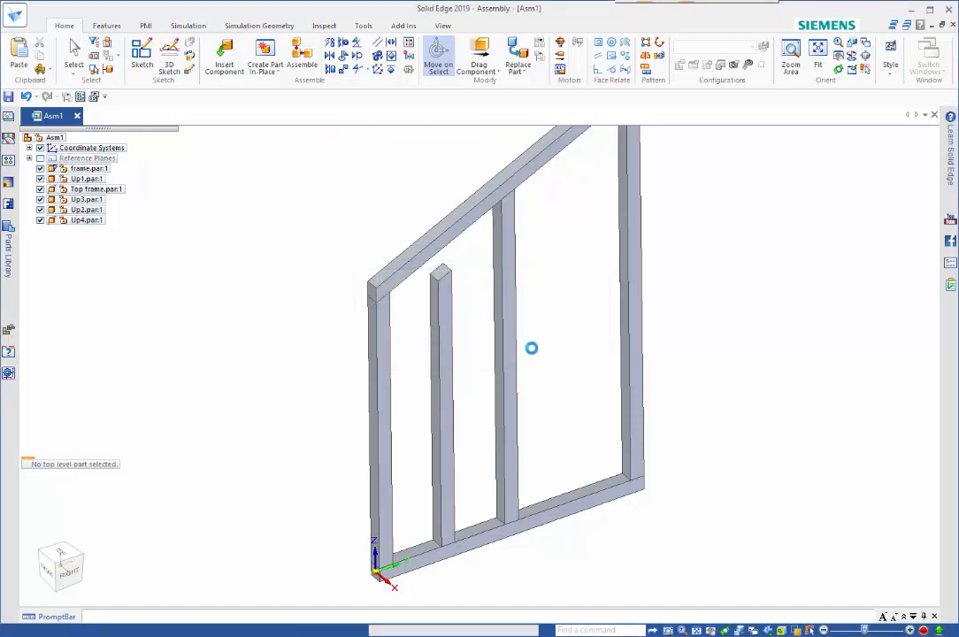
pyautogui.click(11, 95)
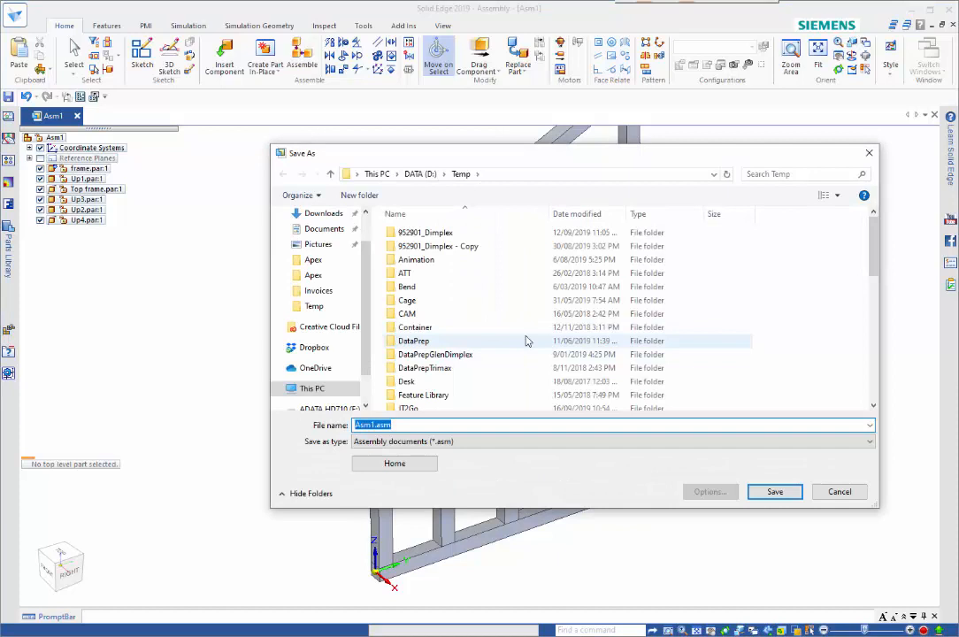
pyautogui.click(773, 492)
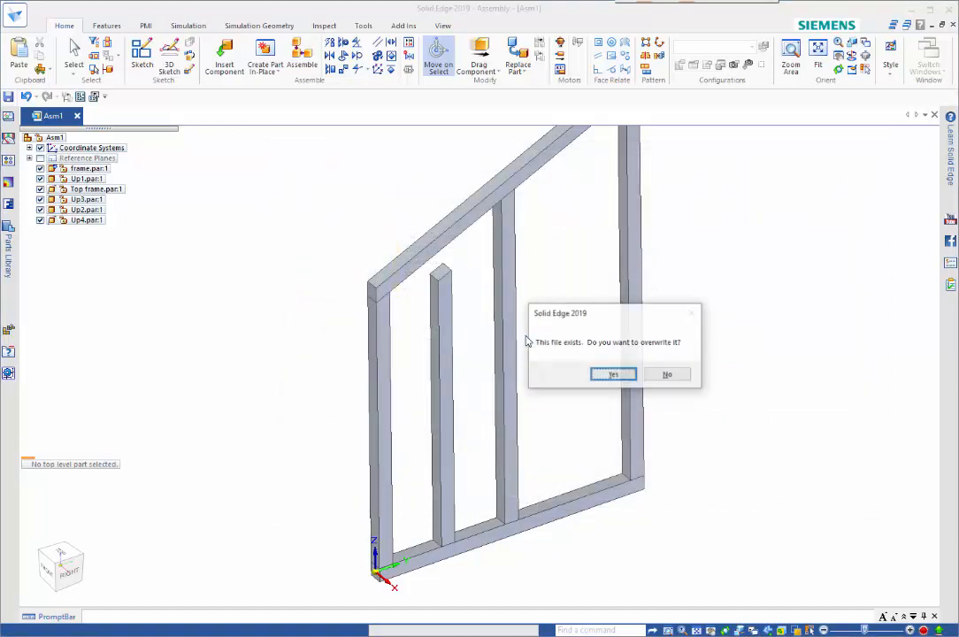
pyautogui.click(612, 373)
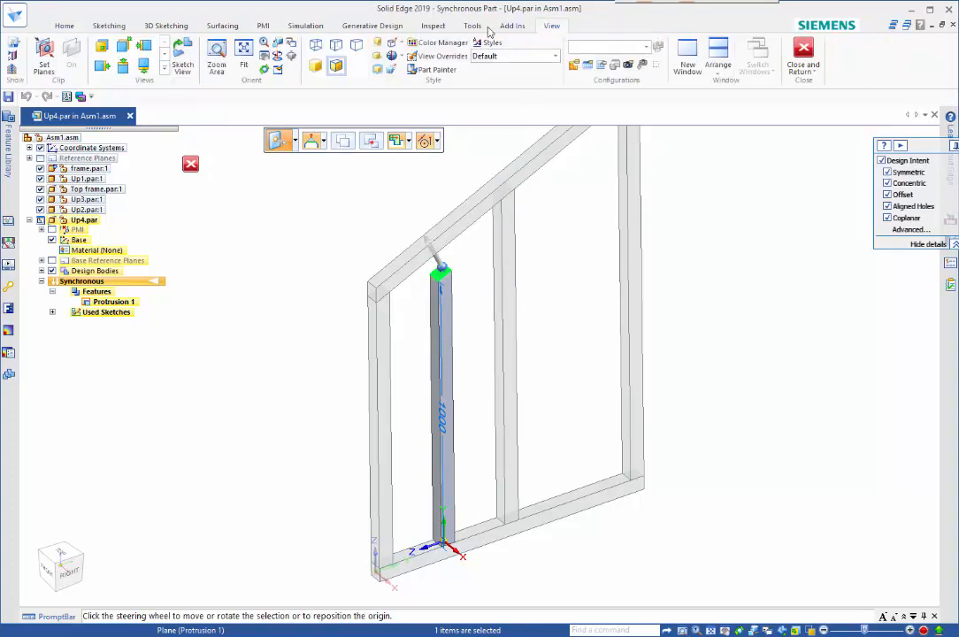
# Open the Up4.par stud for in-place editing in the synchronous part environment.
pyautogui.click(470, 25)
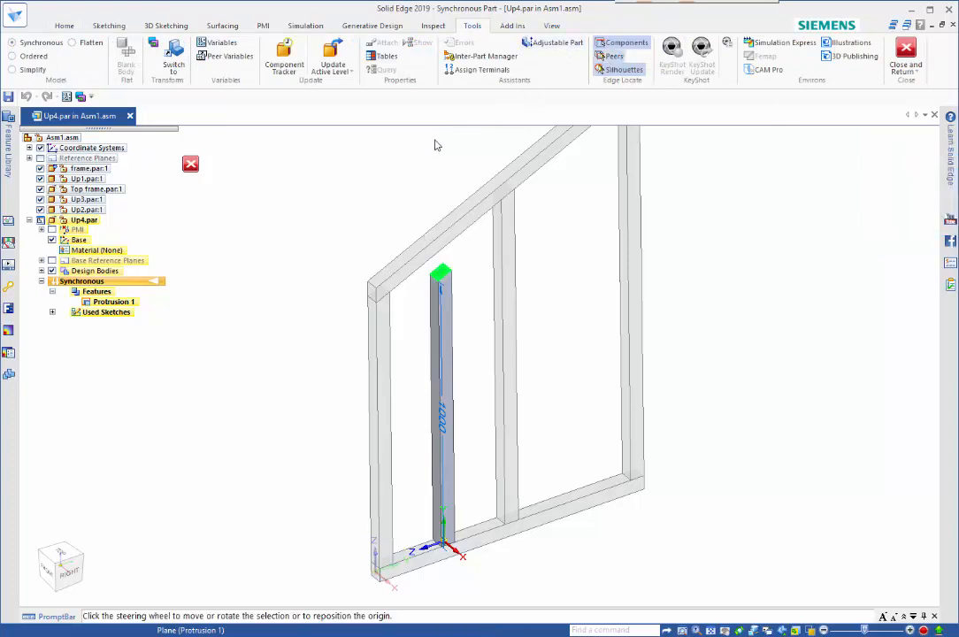
pyautogui.click(442, 274)
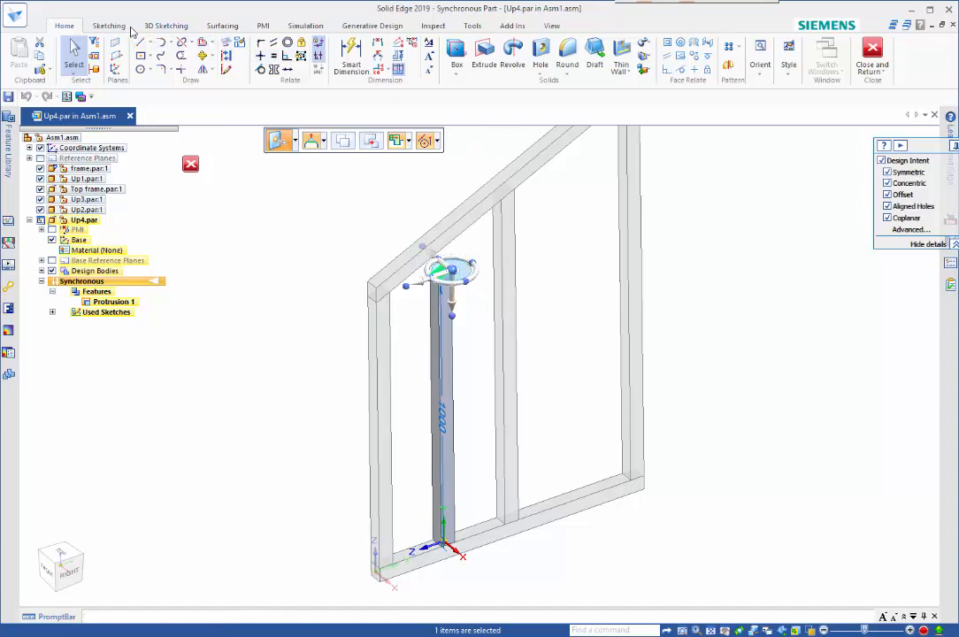
# Pull the Up4 stud's top face upward until it meets the angled top rail.
pyautogui.click(108, 24)
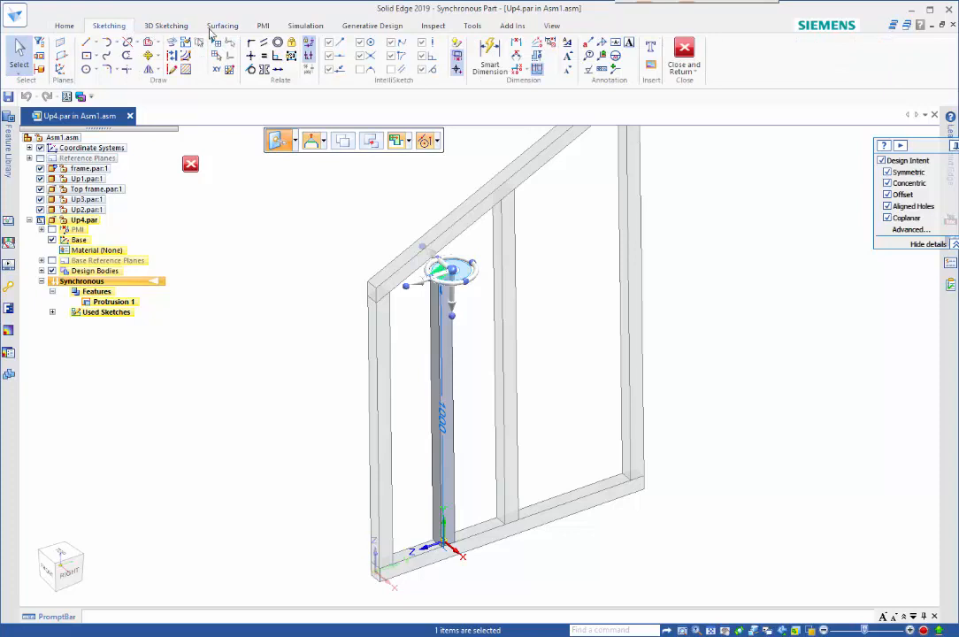
pyautogui.click(223, 25)
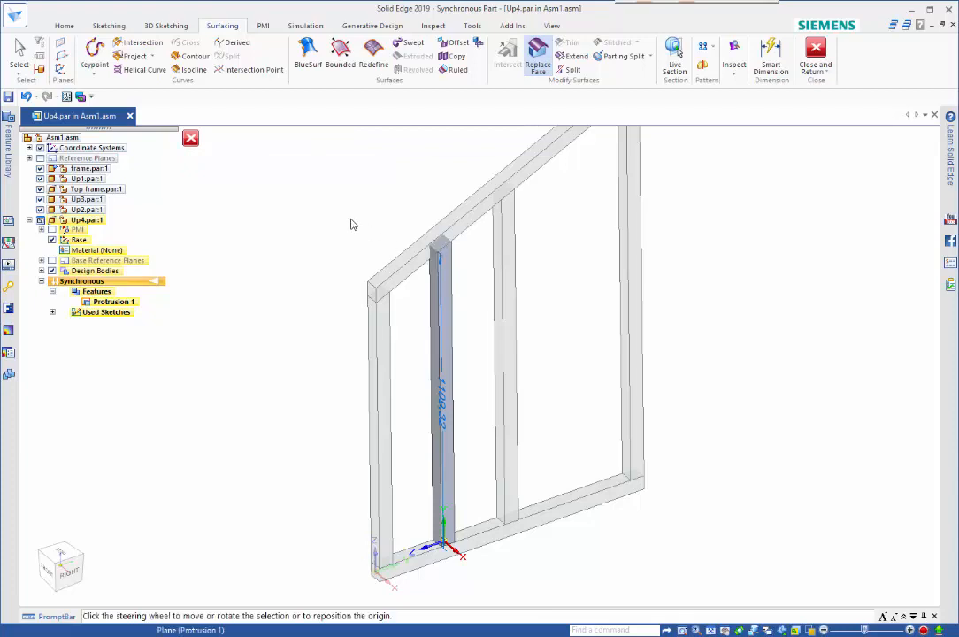
pyautogui.click(439, 248)
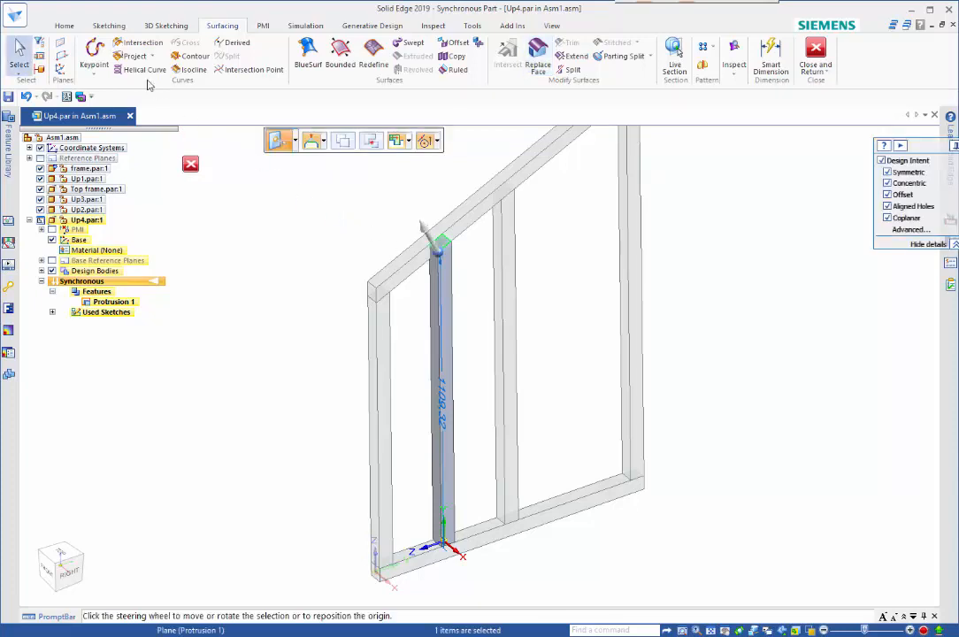
pyautogui.click(64, 25)
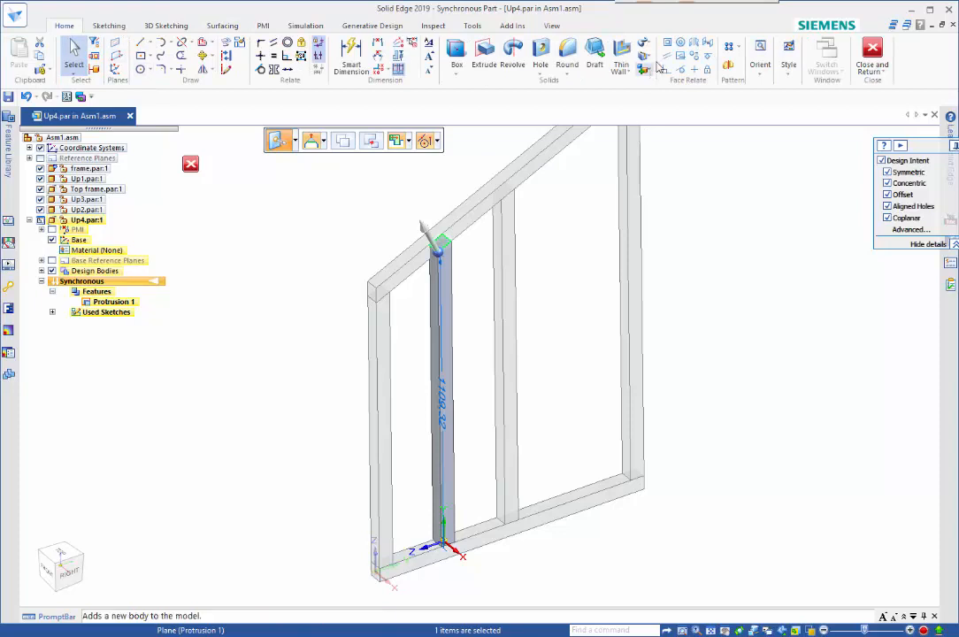
pyautogui.moveTo(698, 45)
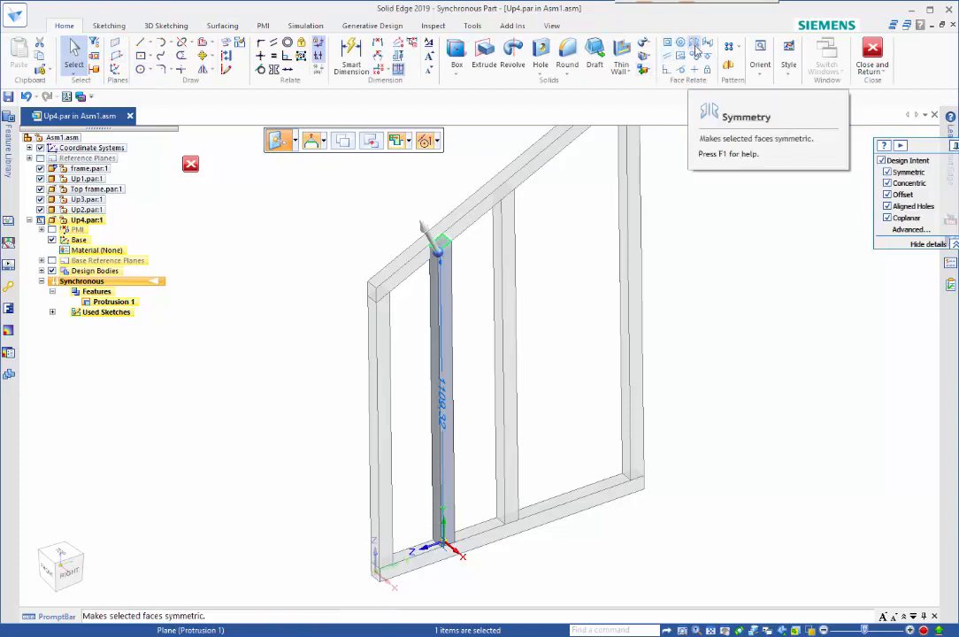